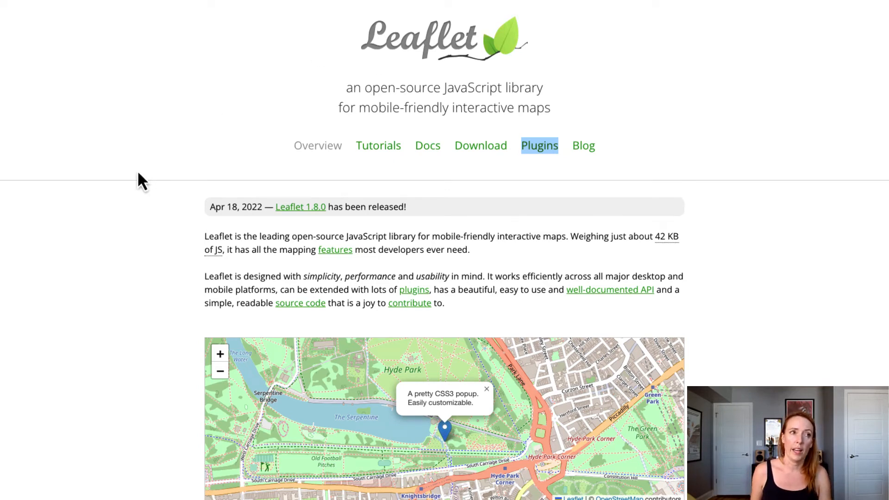
mouse_move(154, 299)
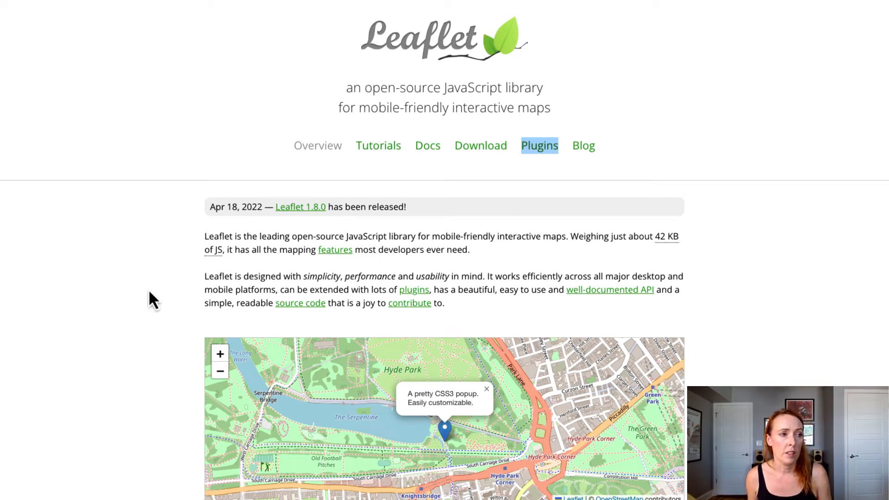
mouse_move(230, 106)
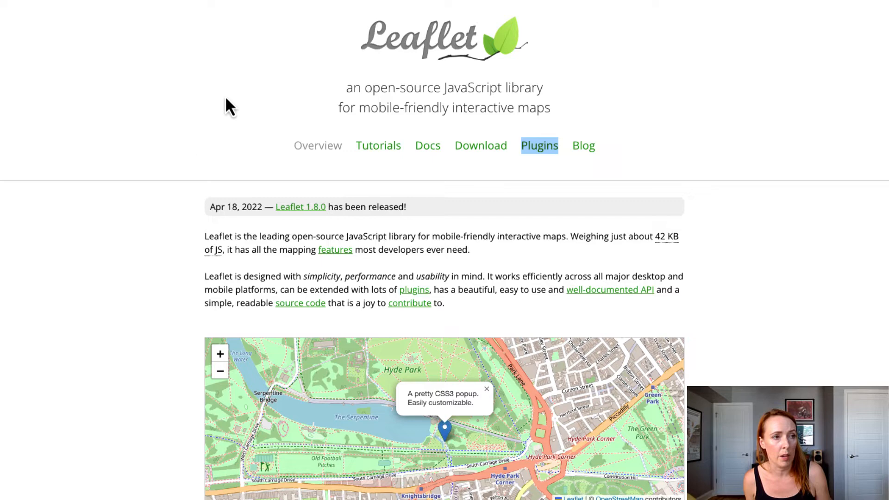
mouse_move(187, 258)
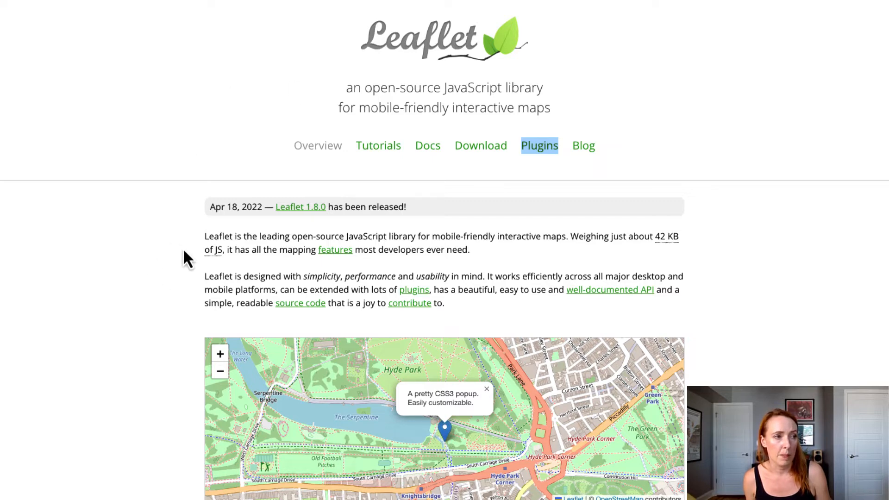
Scroll the Leaflet homepage down to the example map code below the demo map
scroll("down", 3)
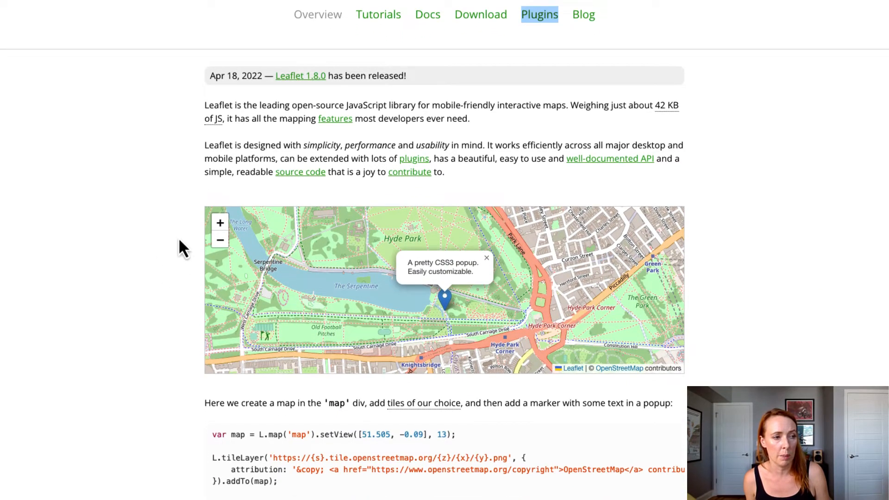
scroll("down", 3)
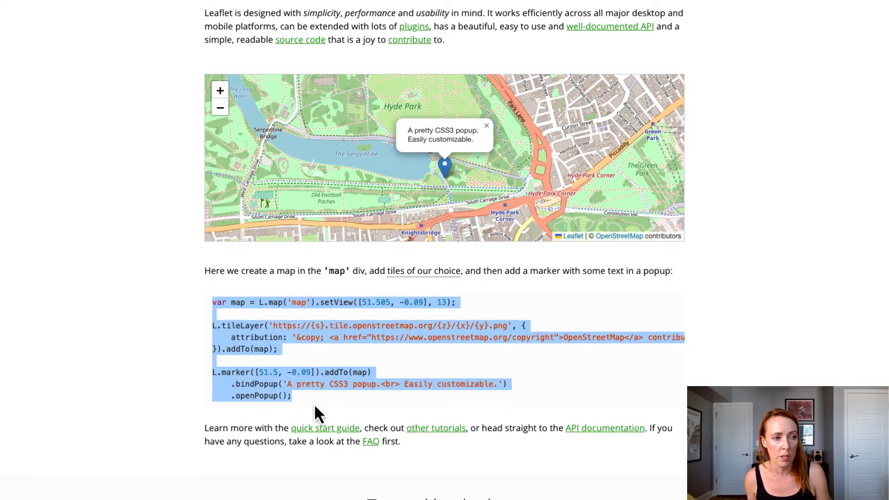
mouse_move(325, 412)
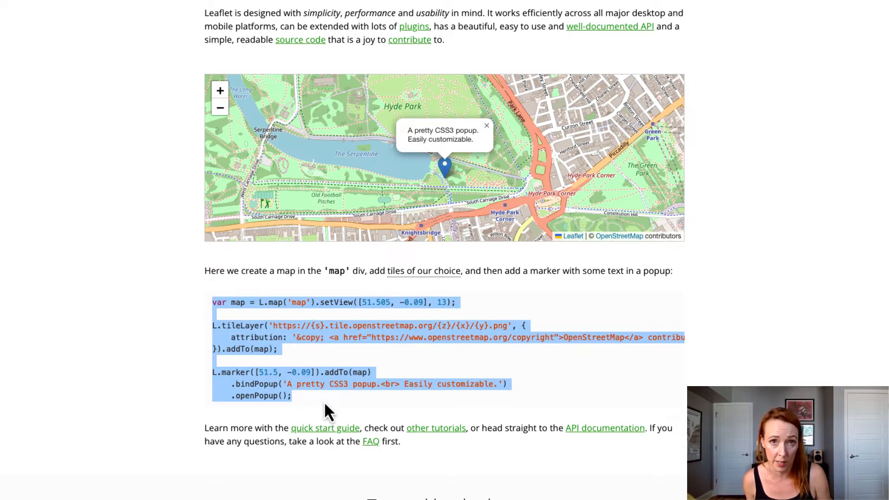
Go to the Leaflet Plugins page from the site's top navigation
left_click(539, 145)
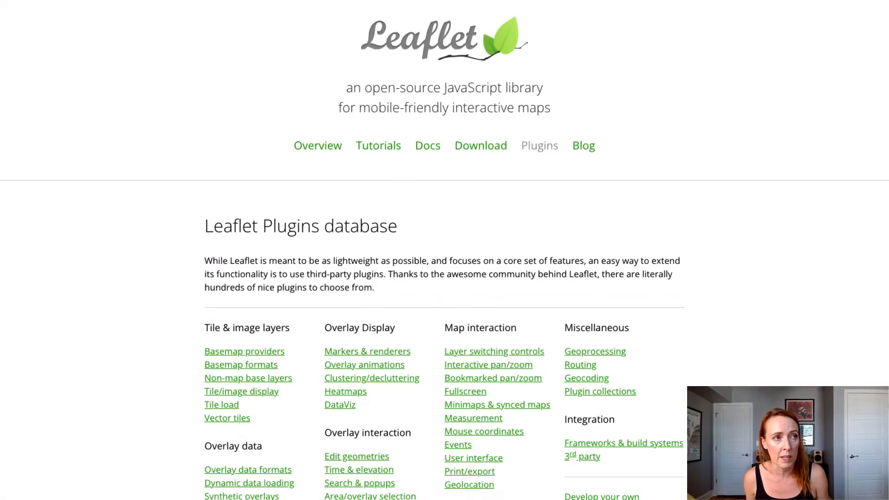
mouse_move(197, 125)
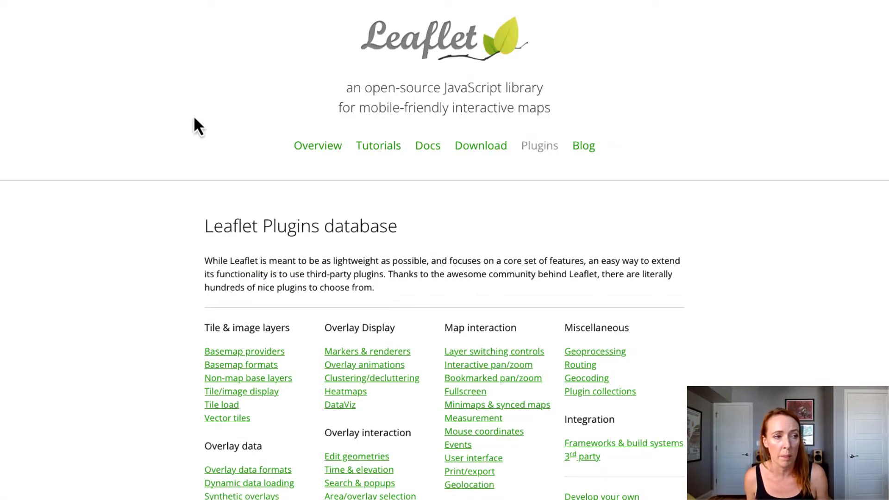
mouse_move(182, 139)
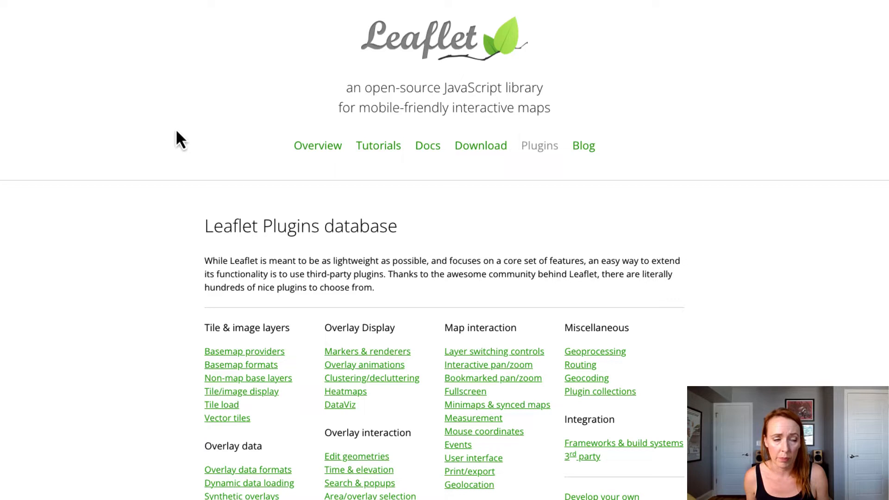
mouse_move(187, 139)
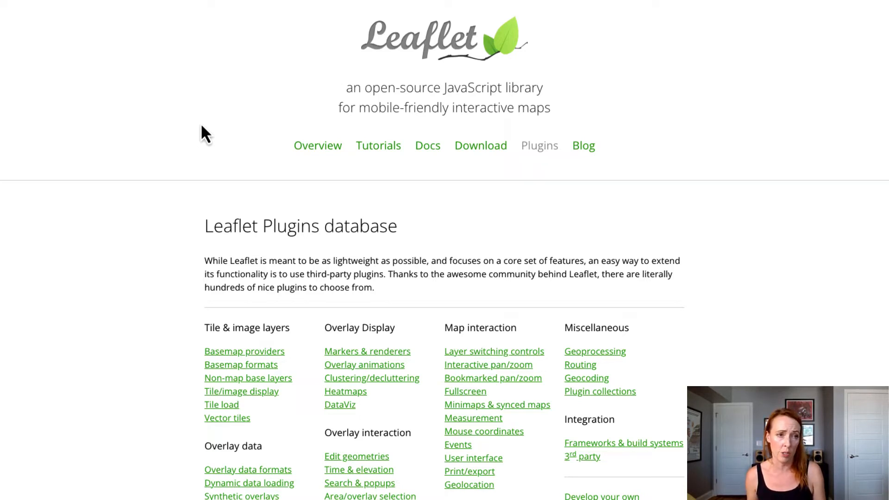
mouse_move(259, 212)
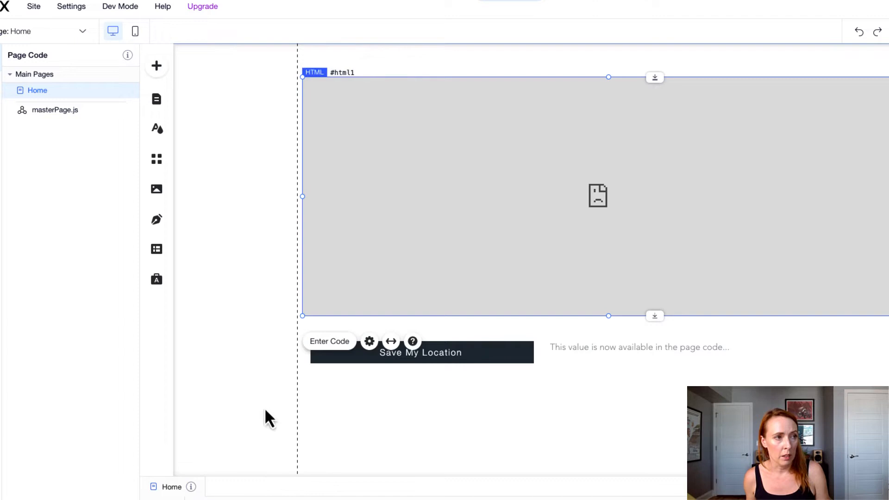
mouse_move(742, 81)
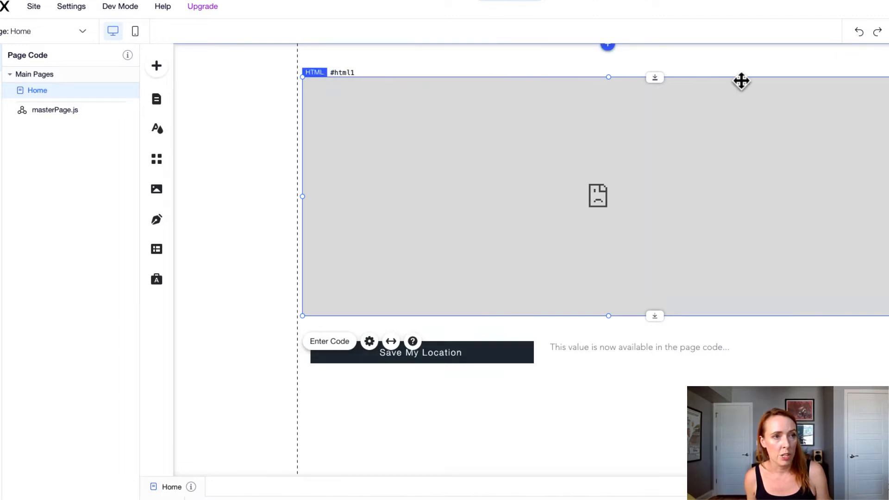
mouse_move(454, 204)
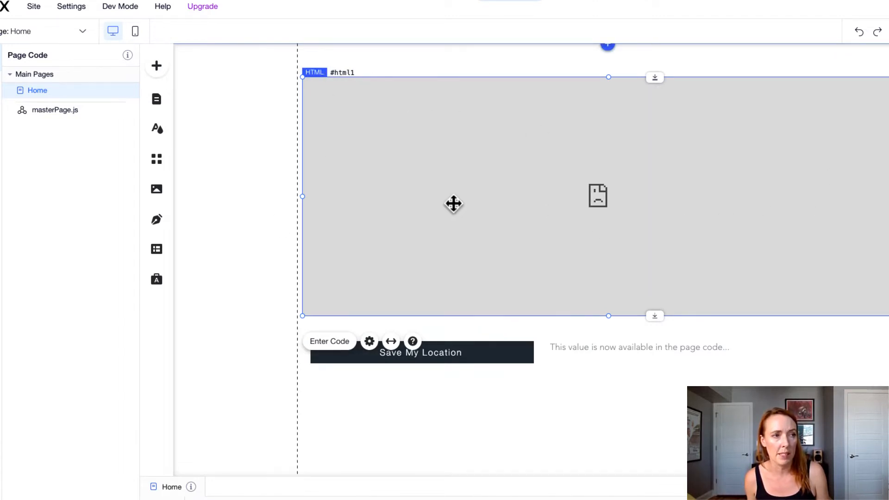
mouse_move(504, 263)
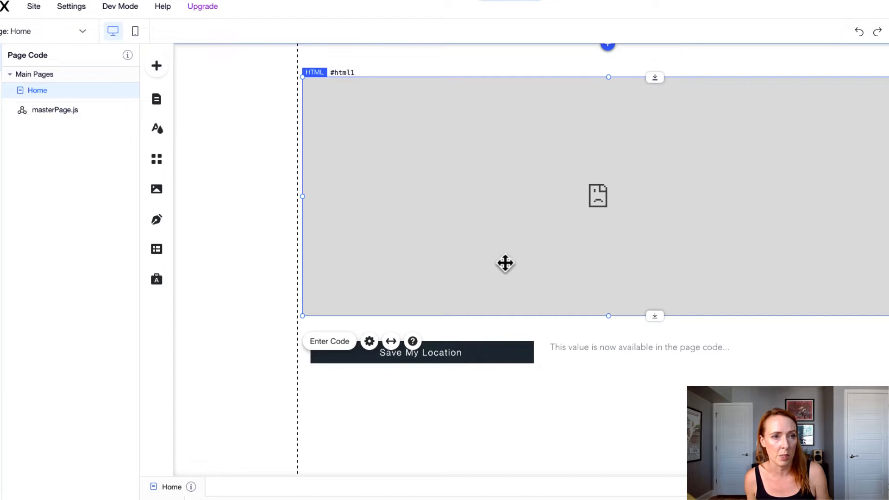
mouse_move(448, 371)
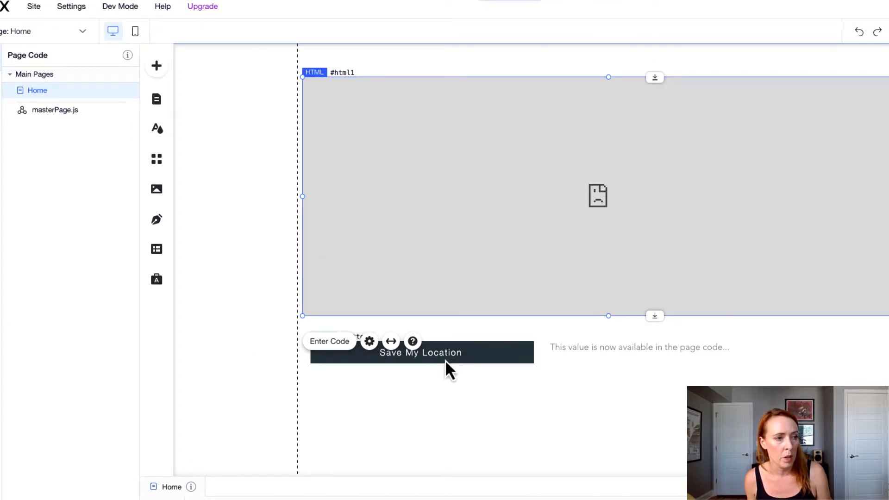
Check the element IDs of the Save My Location button and the status text
left_click(420, 351)
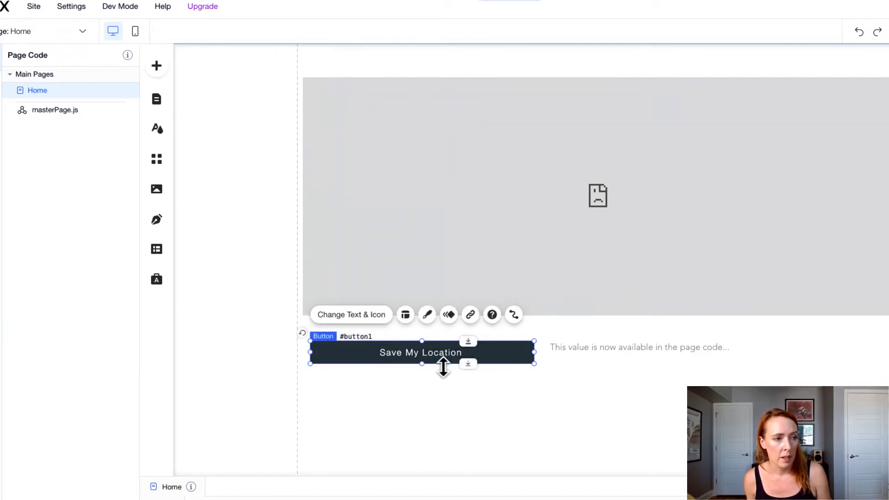
mouse_move(666, 368)
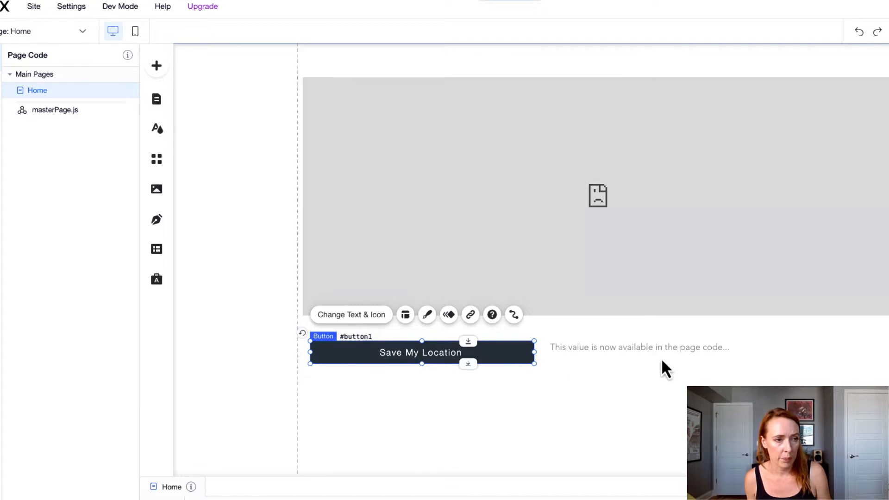
left_click(638, 346)
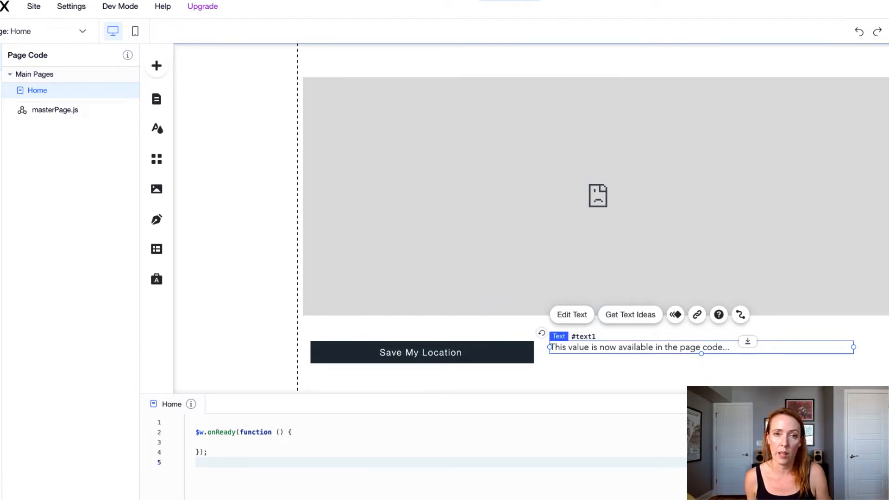
mouse_move(841, 324)
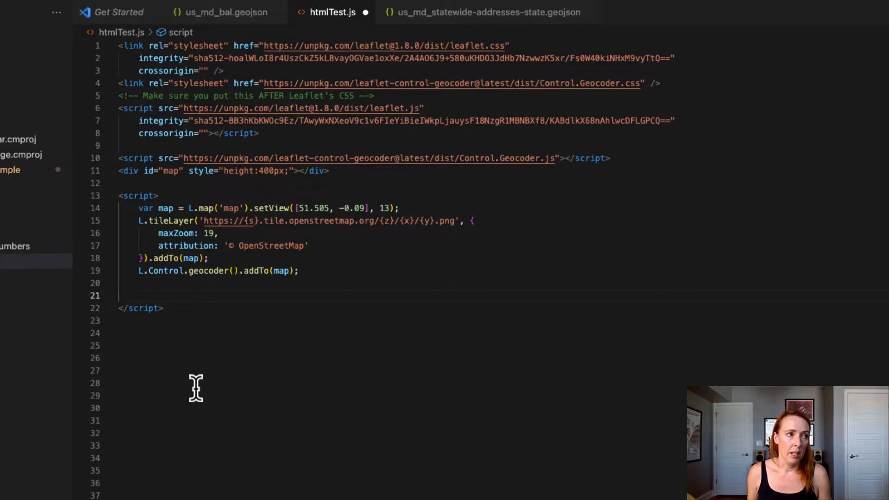
mouse_move(199, 412)
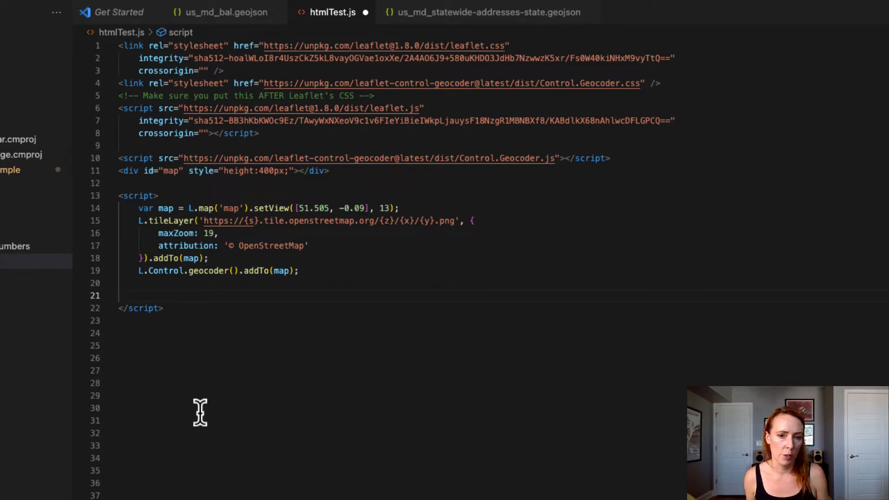
mouse_move(37, 31)
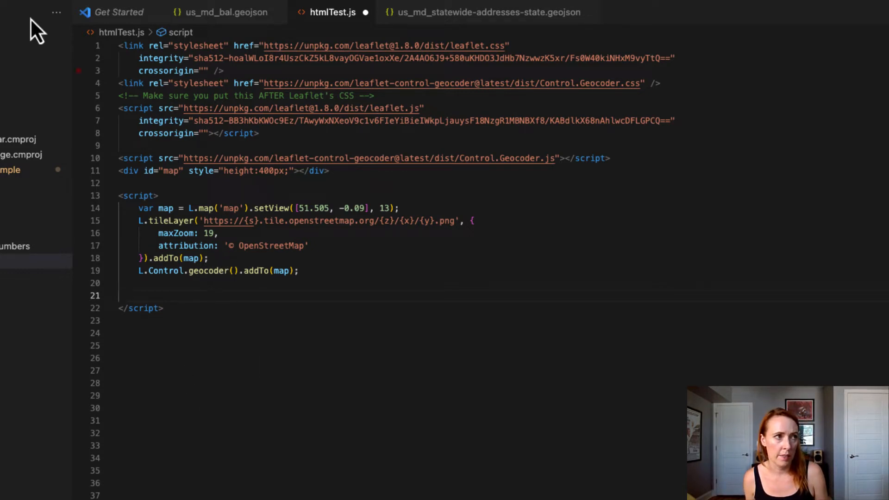
mouse_move(305, 318)
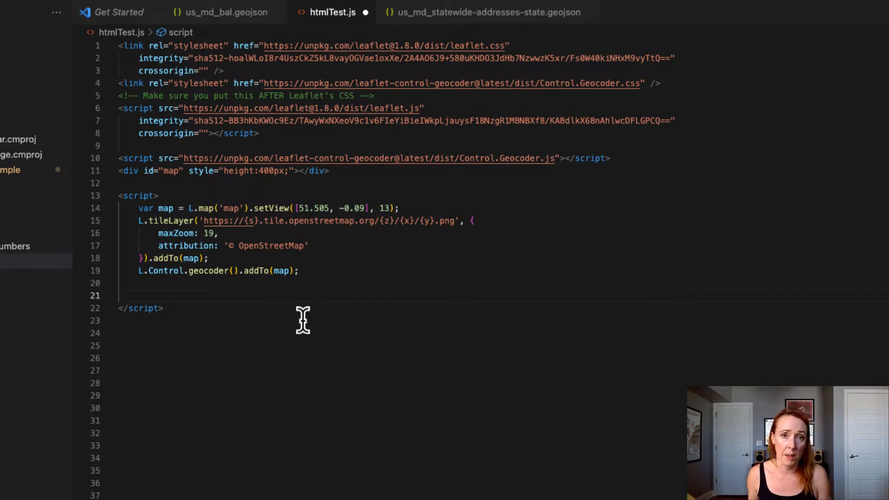
mouse_move(180, 281)
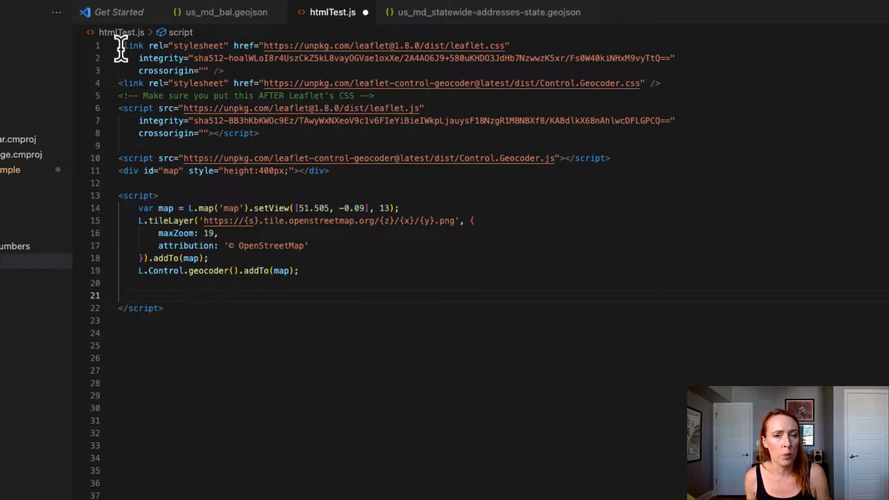
mouse_move(241, 191)
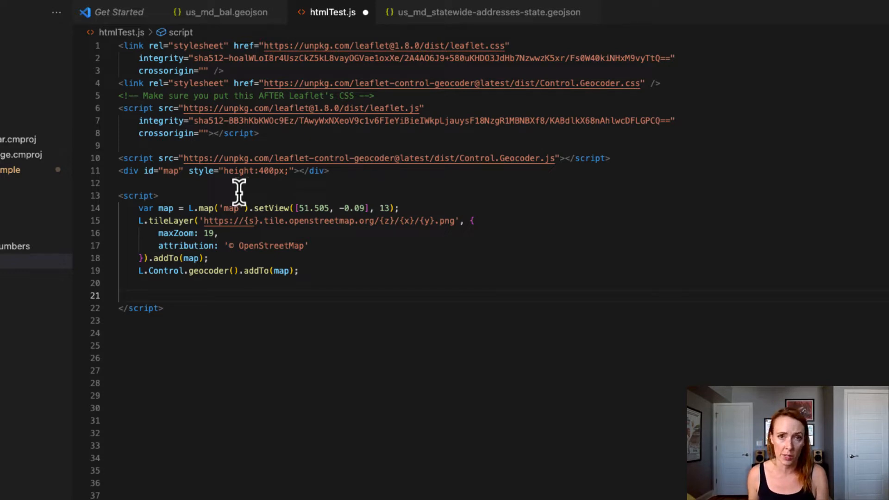
mouse_move(195, 152)
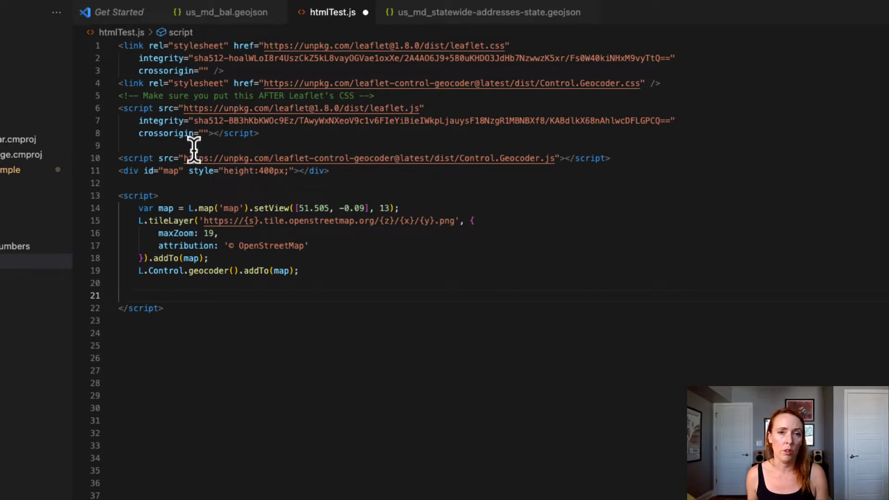
mouse_move(558, 278)
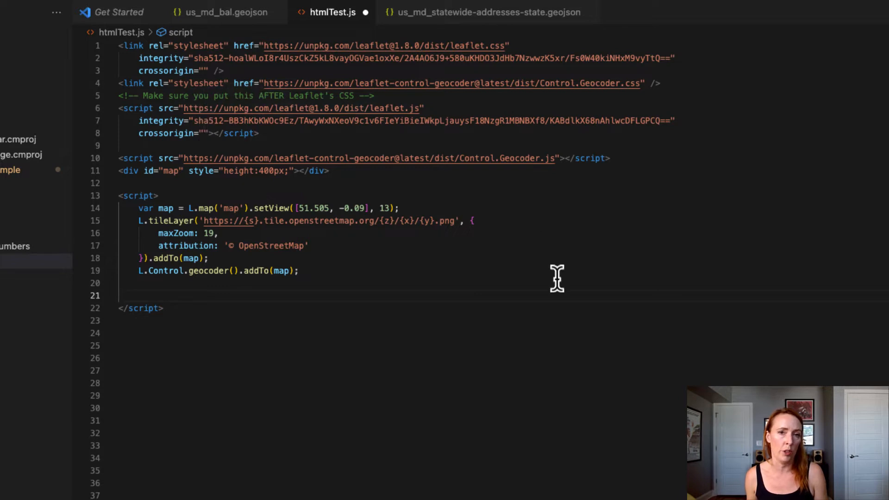
mouse_move(354, 346)
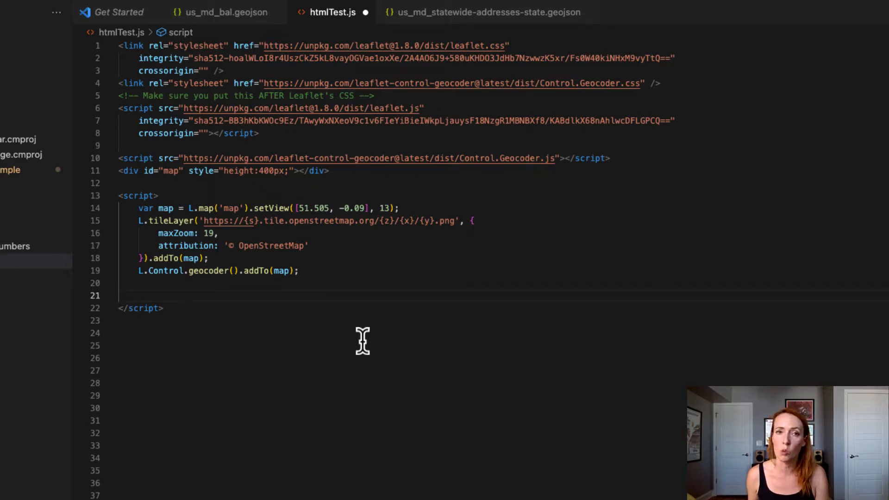
mouse_move(414, 335)
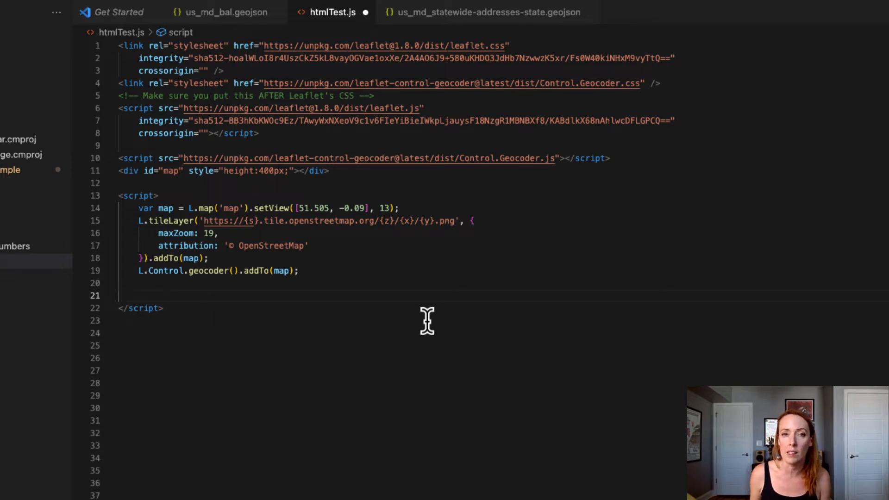
mouse_move(435, 346)
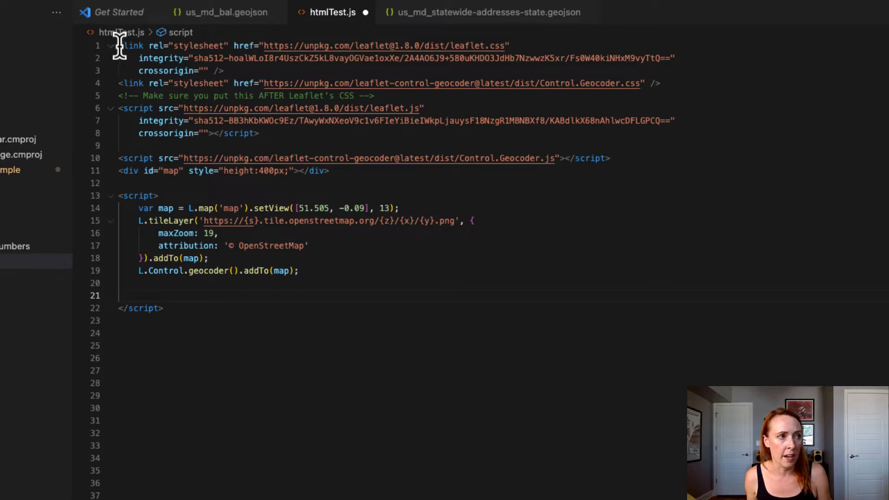
left_click_drag(130, 45, 224, 71)
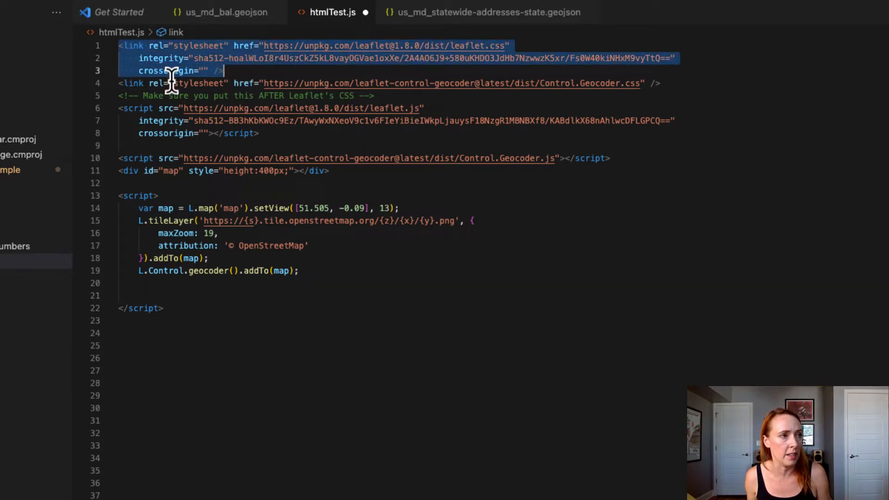
mouse_move(354, 152)
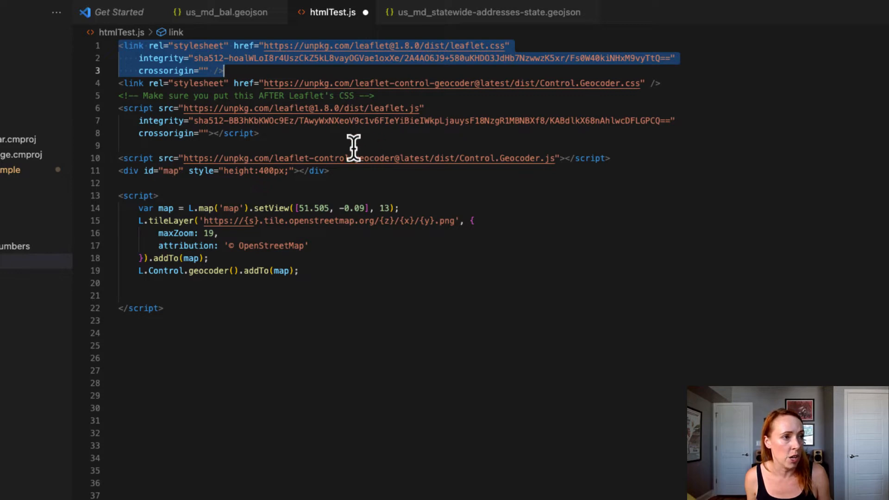
mouse_move(116, 111)
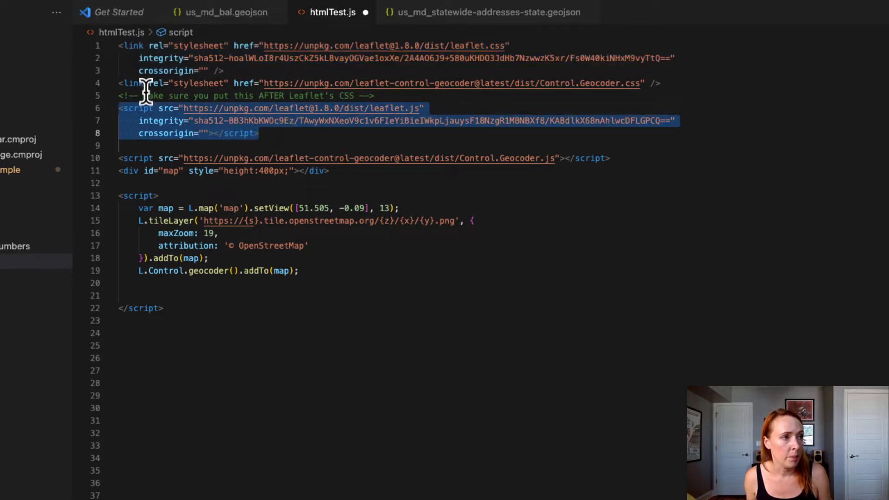
left_click(270, 83)
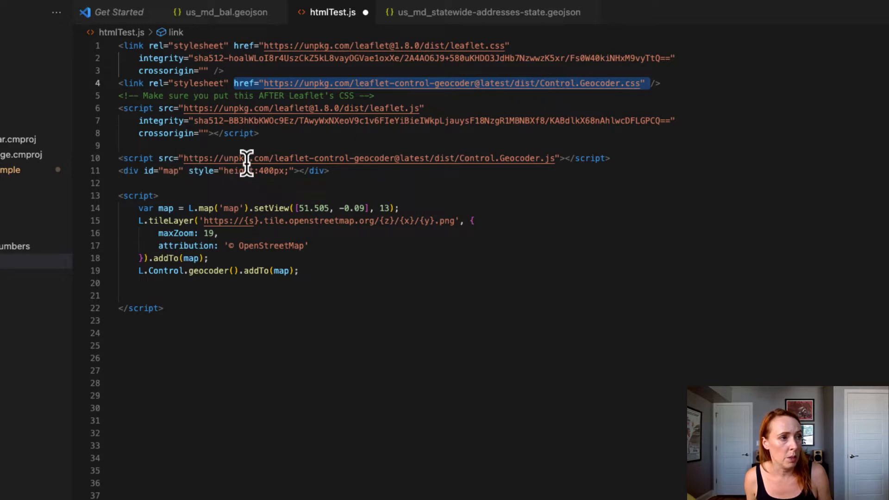
mouse_move(616, 159)
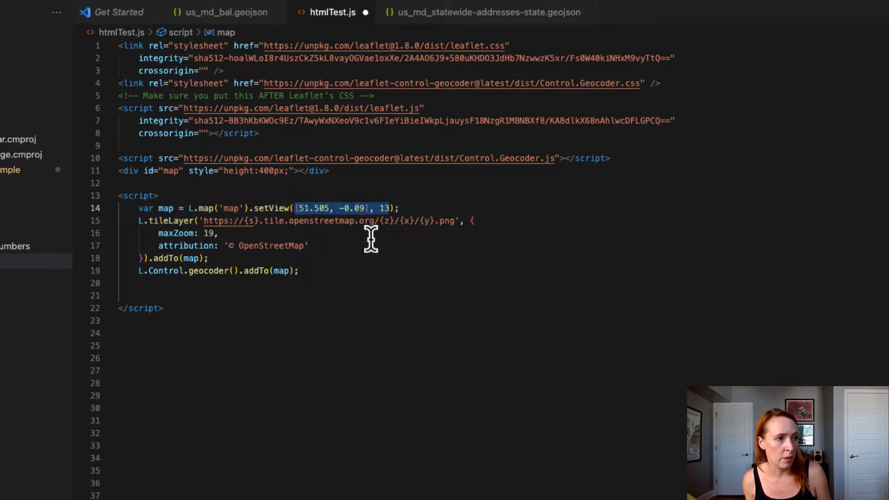
mouse_move(334, 207)
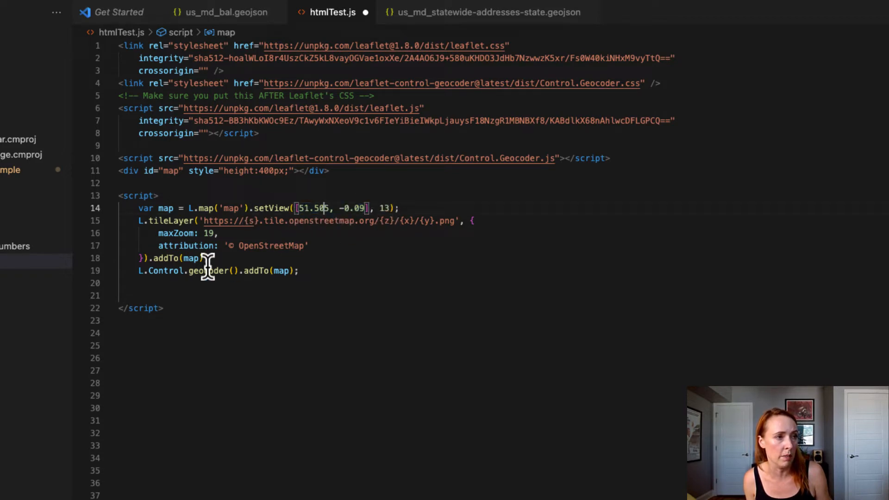
mouse_move(204, 221)
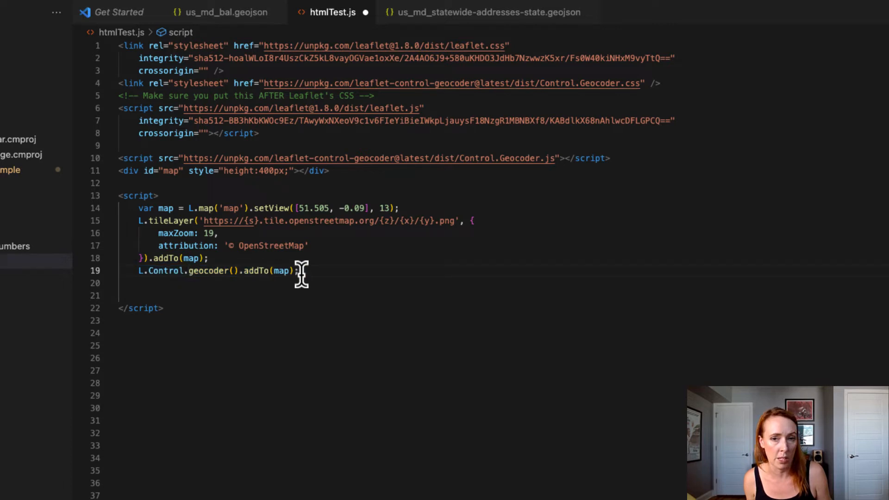
mouse_move(121, 48)
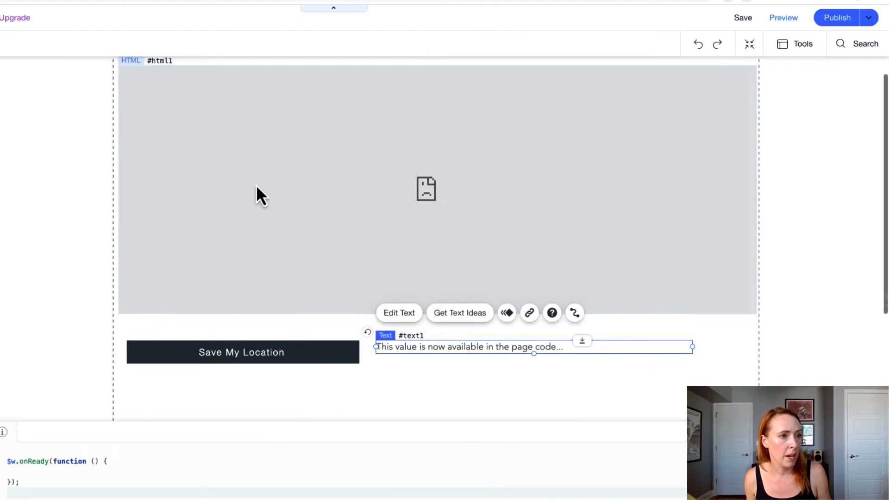
Put the pasted Leaflet map code into the HTML element's Code settings and update it
left_click(261, 192)
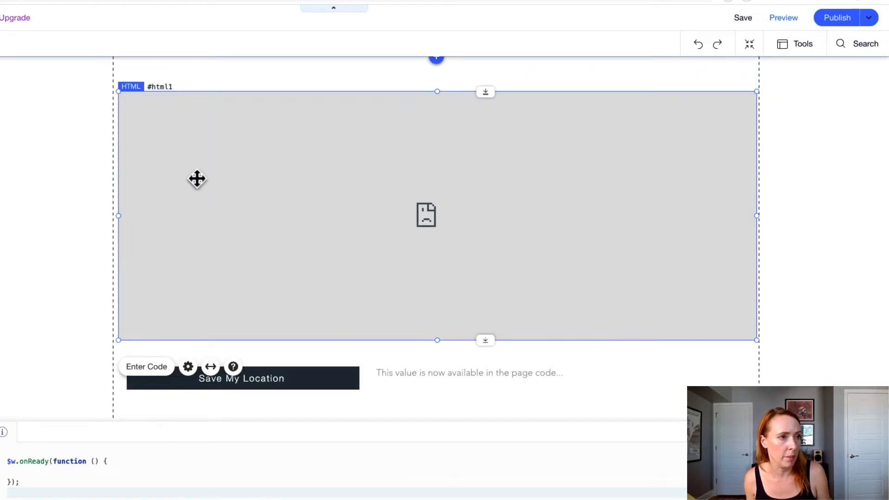
mouse_move(224, 128)
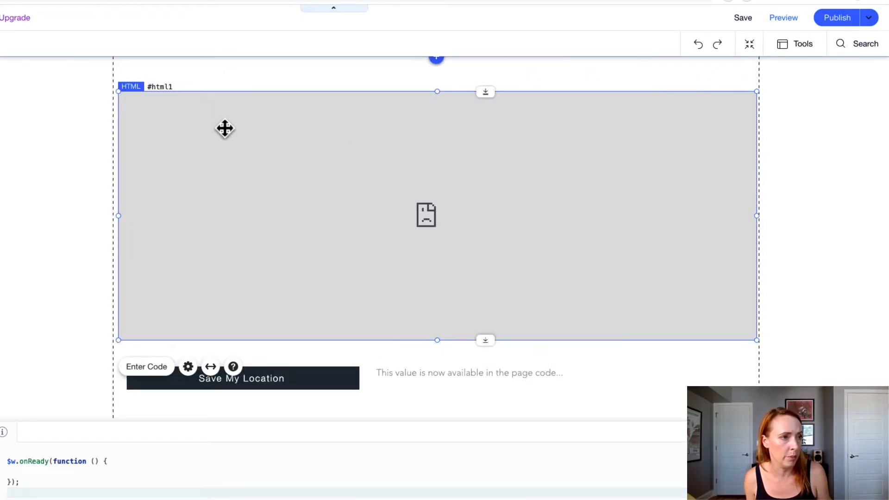
left_click(188, 366)
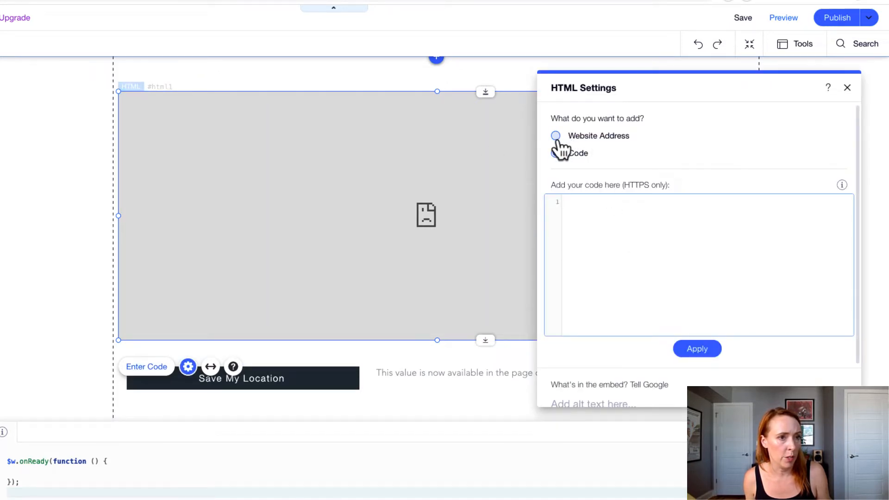
left_click(555, 152)
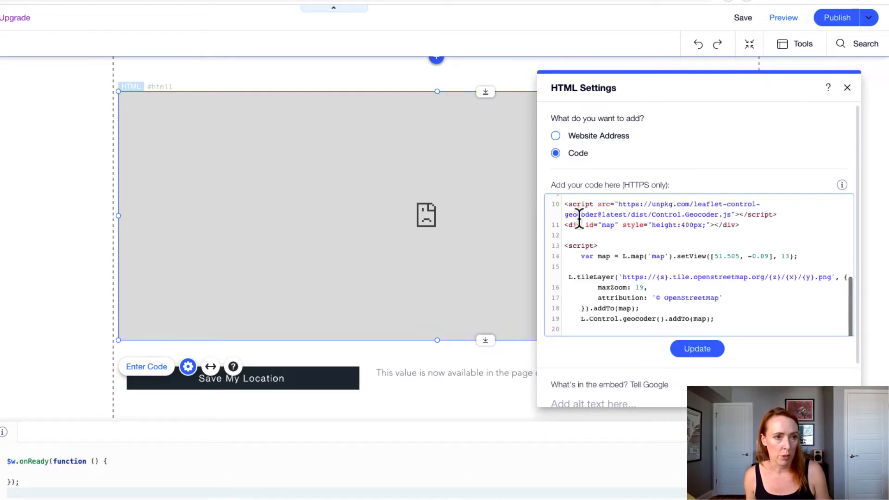
mouse_move(582, 255)
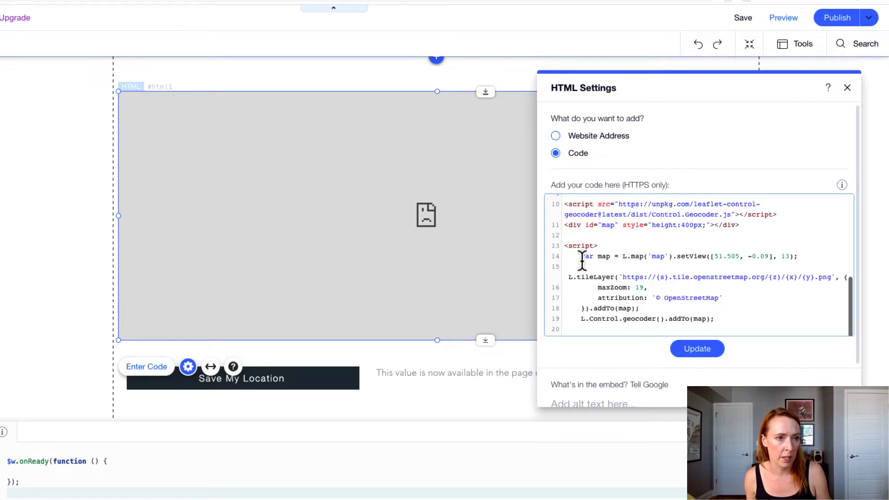
left_click(697, 348)
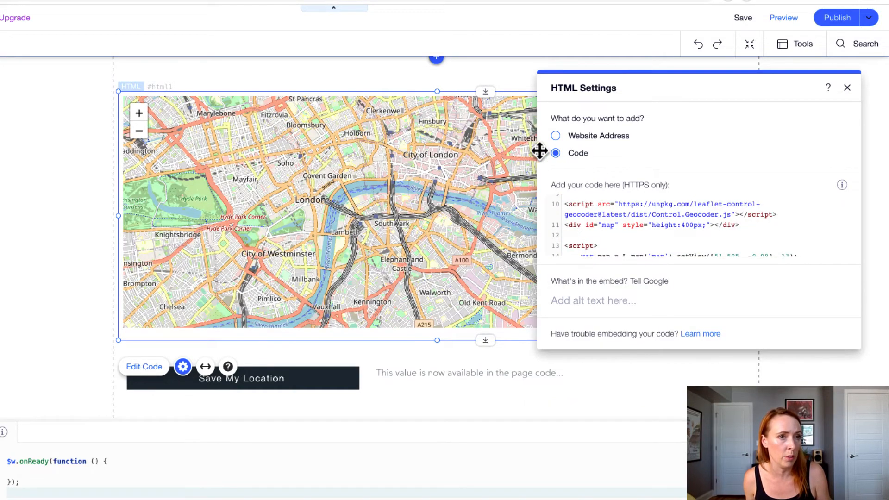
left_click(846, 88)
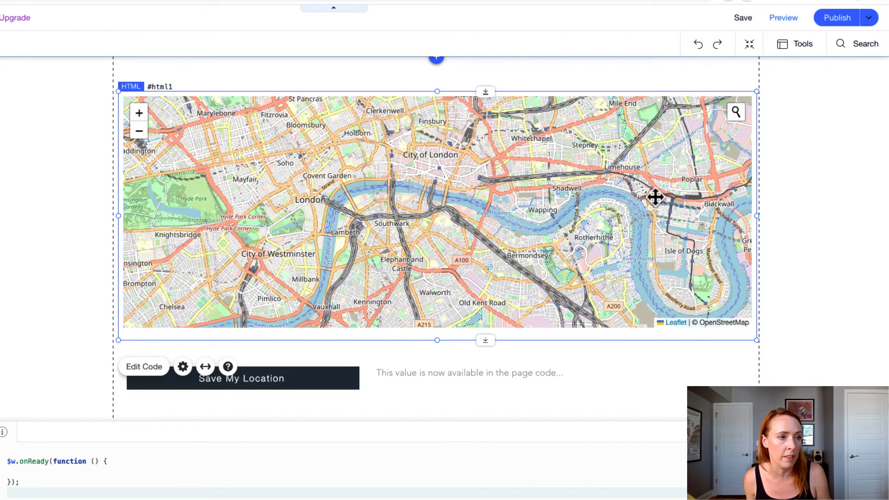
mouse_move(604, 115)
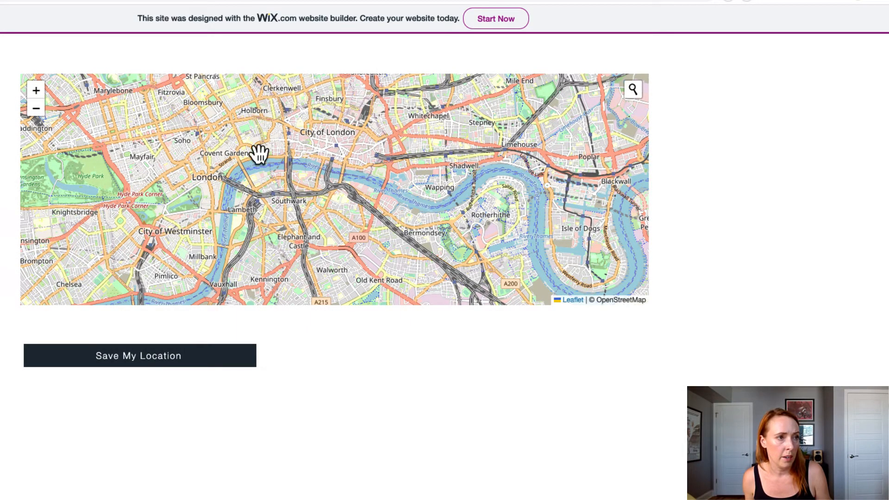
mouse_move(350, 184)
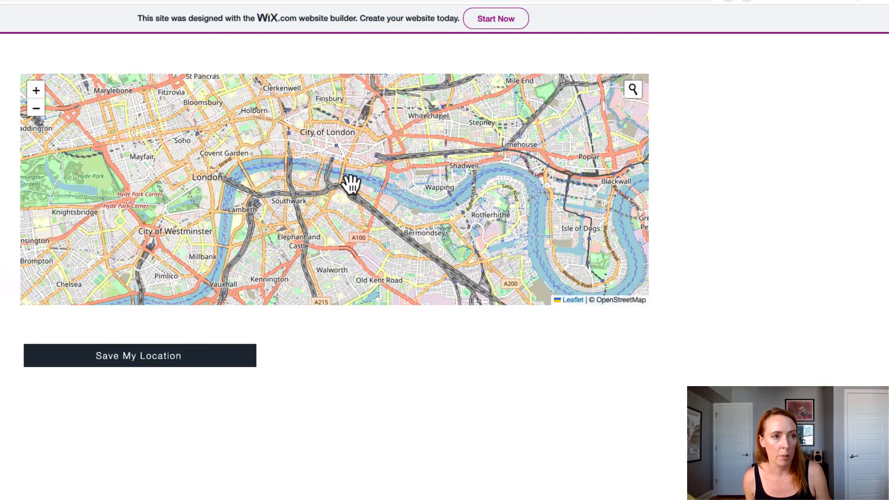
mouse_move(607, 92)
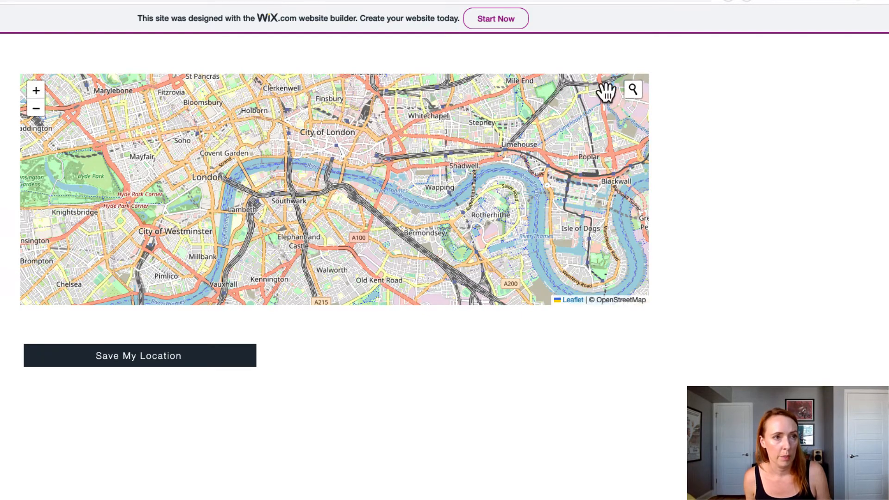
In Preview, search the map for 'Baltimore' and choose Baltimore, Maryland United States
left_click(631, 89)
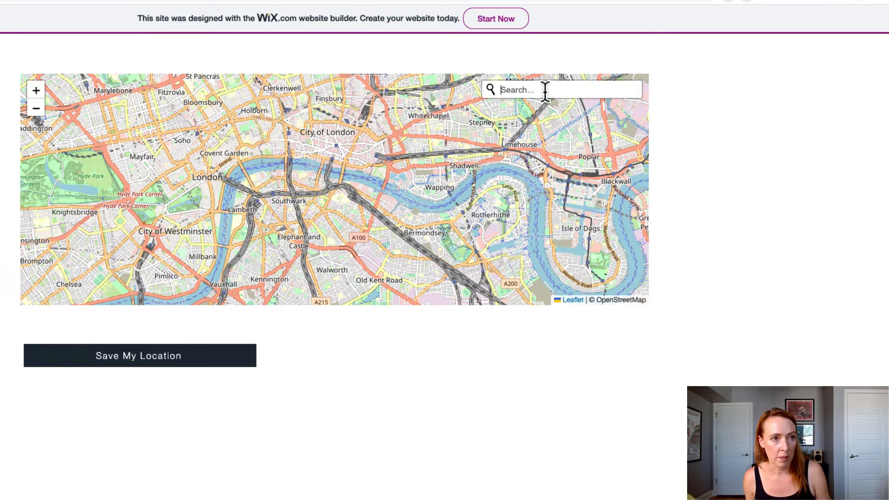
type("Balt")
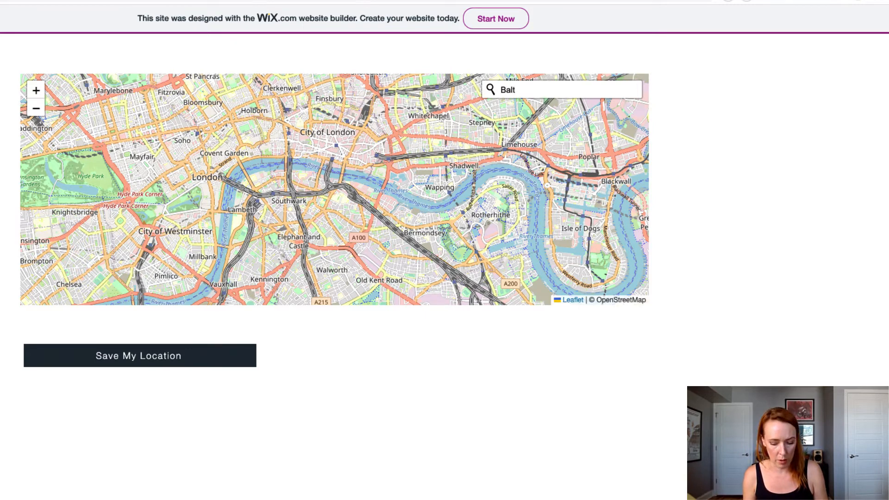
type("imore")
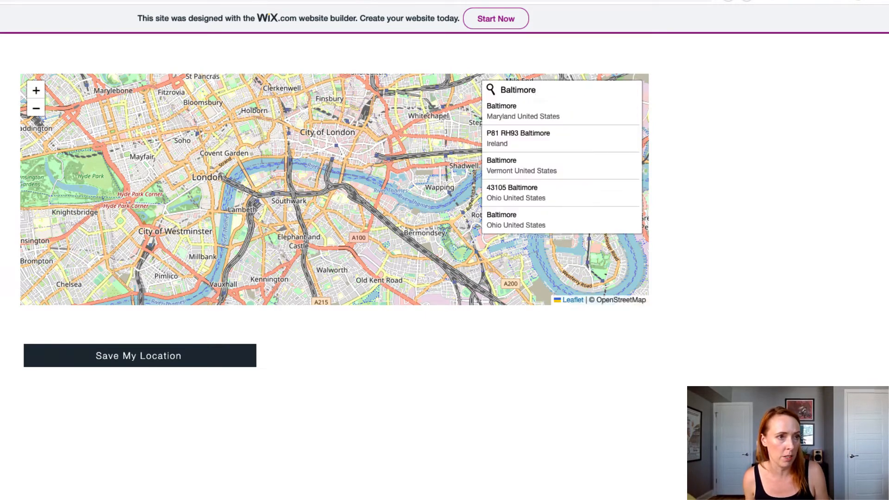
left_click(500, 111)
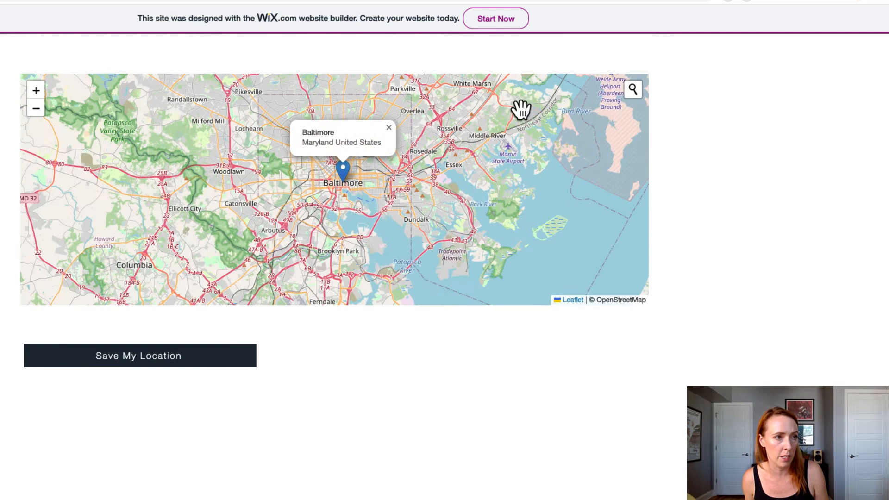
mouse_move(346, 146)
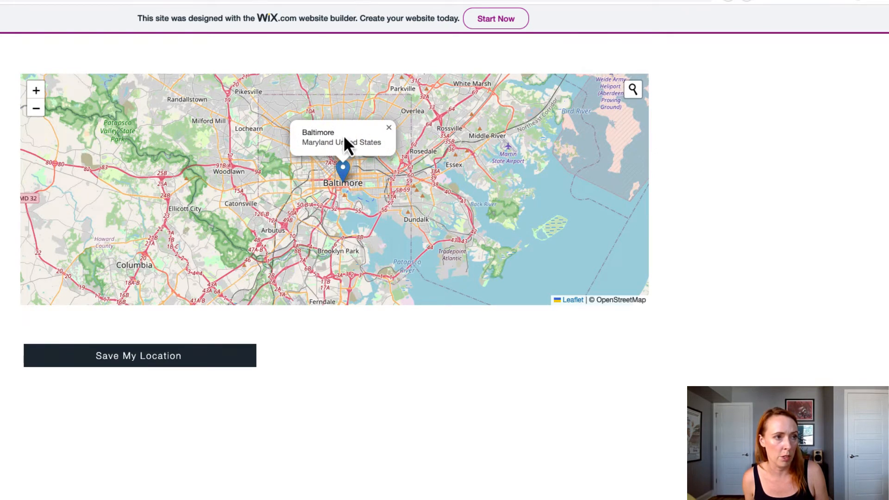
left_click(389, 128)
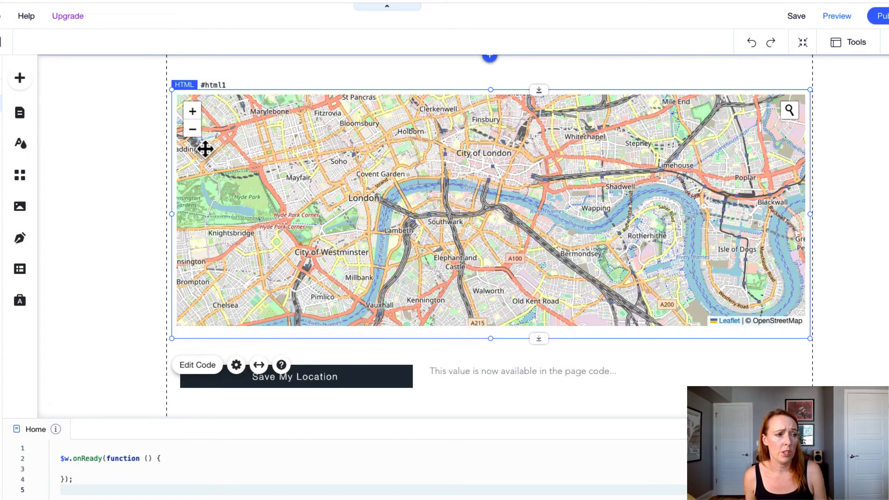
mouse_move(487, 235)
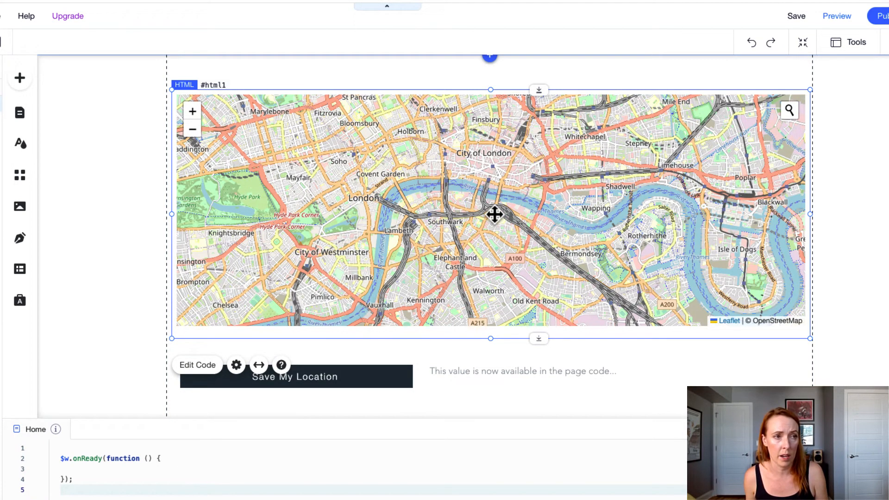
mouse_move(492, 206)
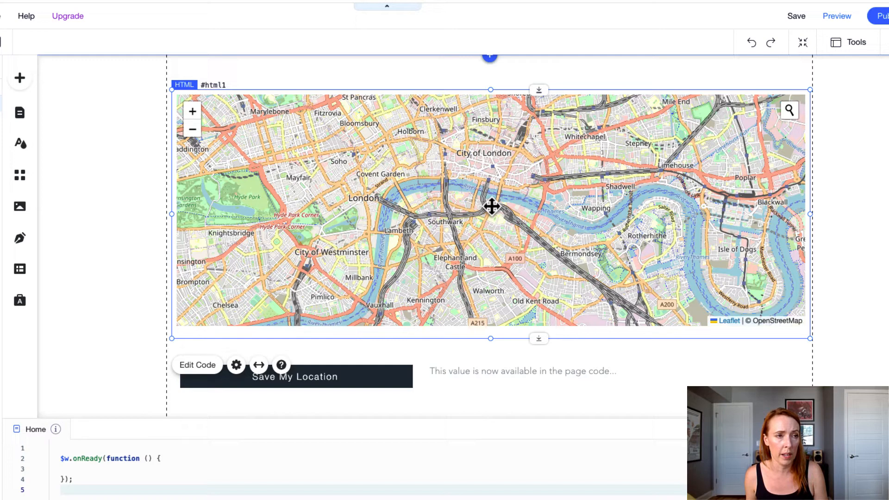
mouse_move(512, 205)
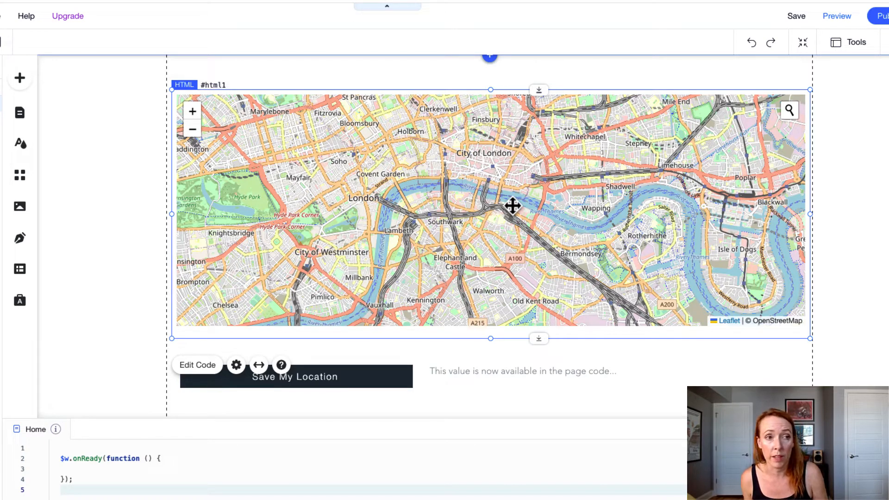
mouse_move(788, 113)
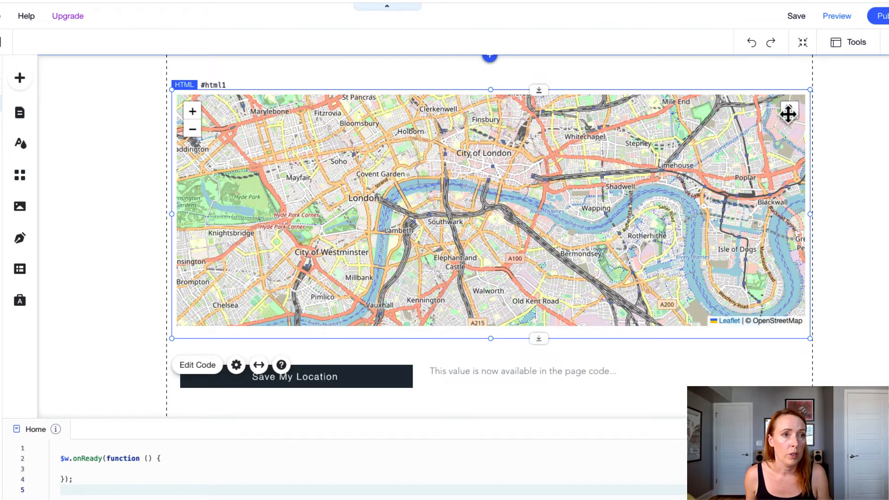
mouse_move(570, 254)
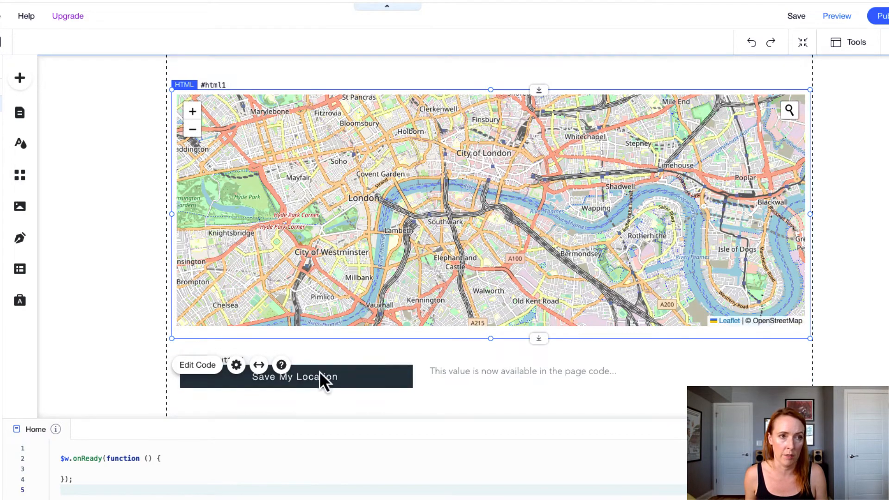
mouse_move(797, 121)
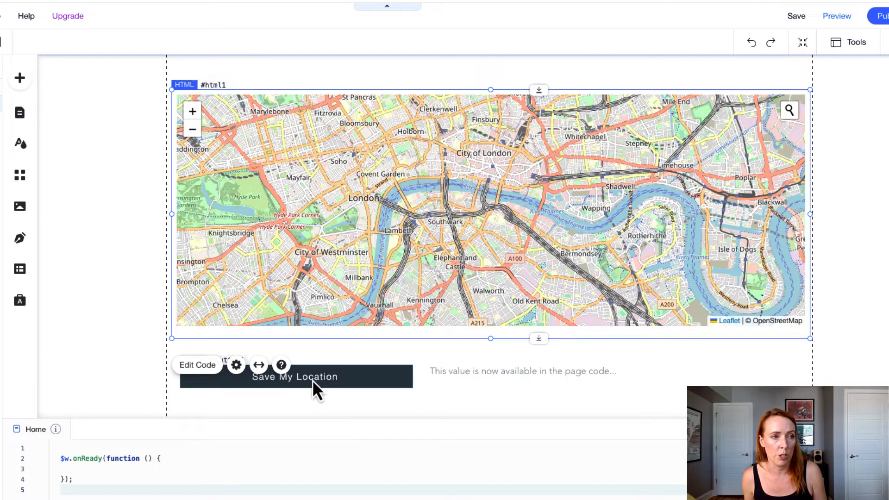
mouse_move(356, 339)
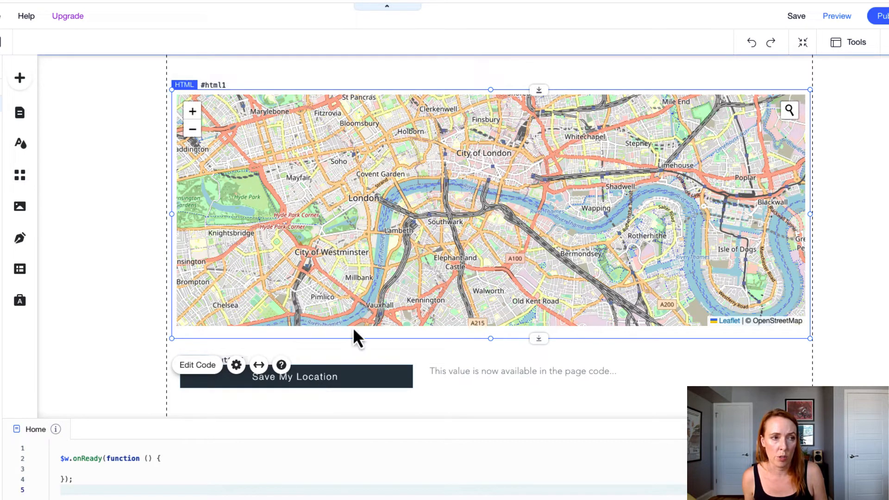
mouse_move(310, 392)
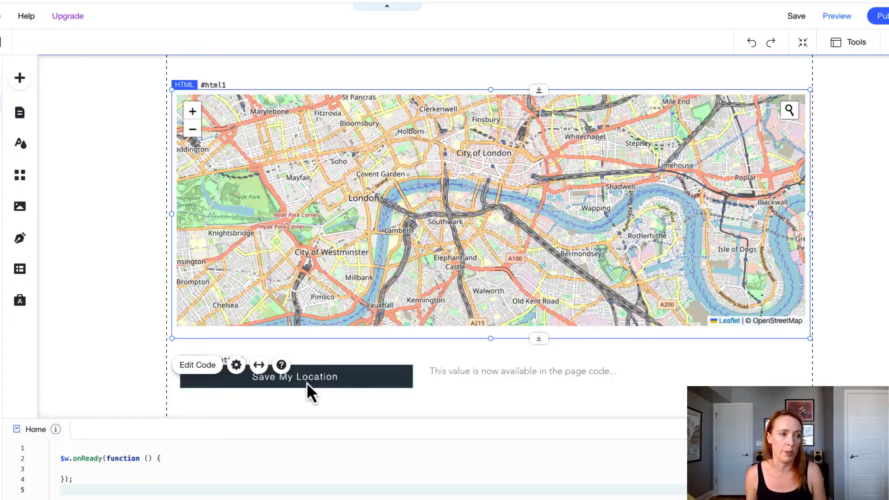
Add a button1_click handler calling $w('#html1').postMessage({click:true})
left_click(294, 377)
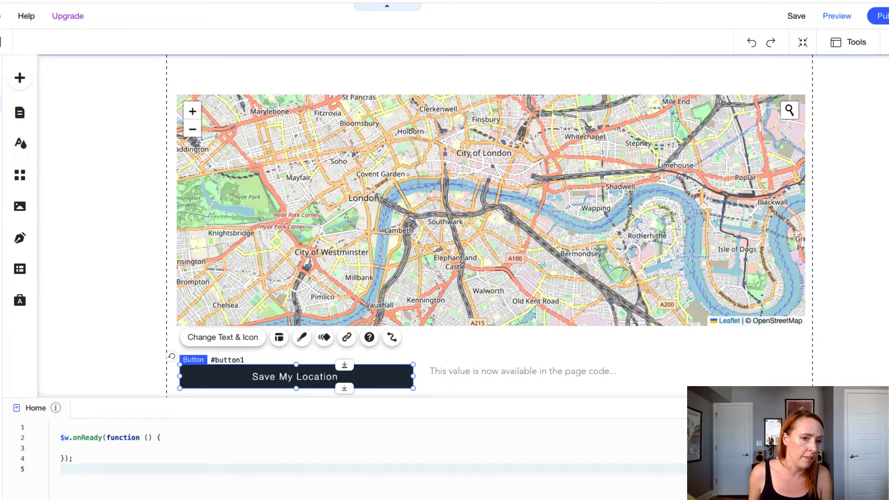
scroll("down", 3)
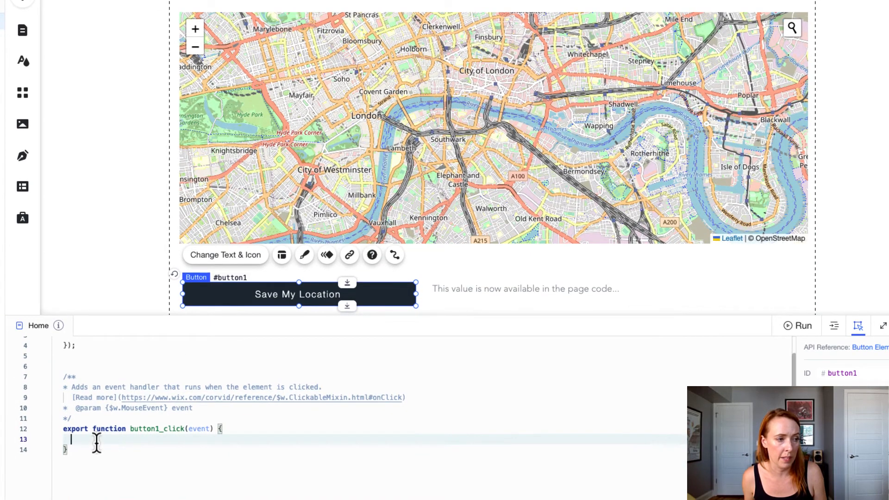
type("$w(")
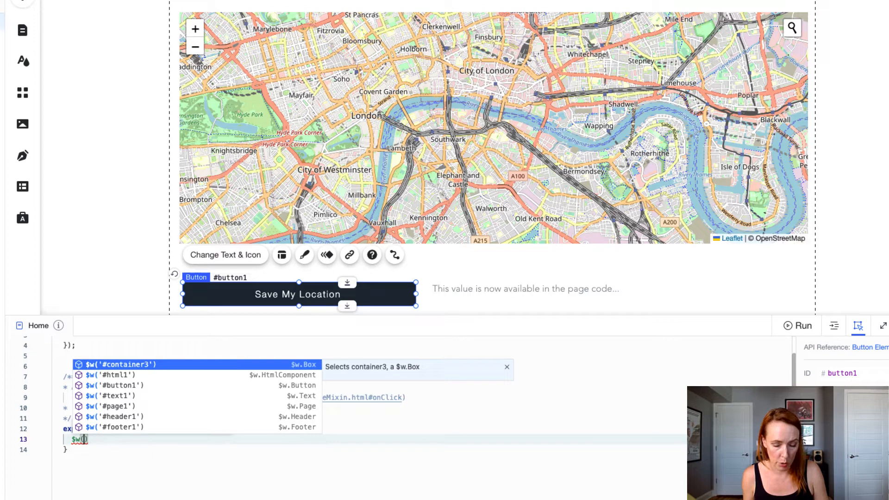
left_click(111, 374)
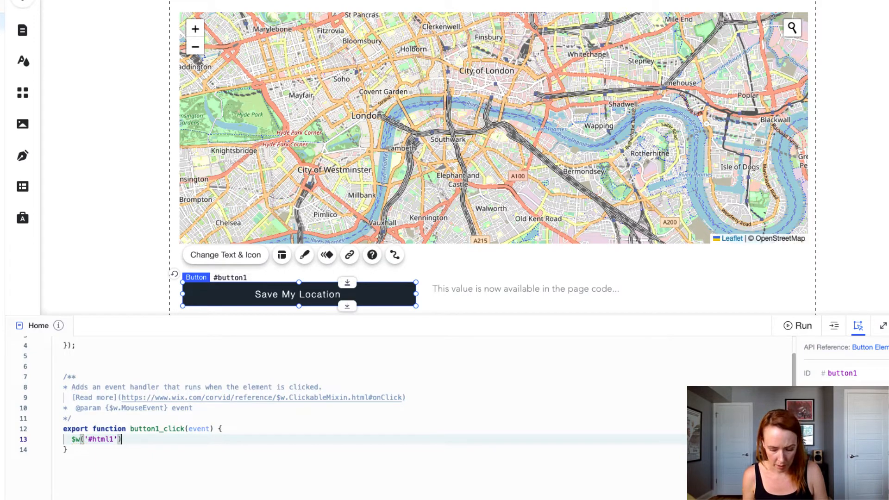
type(".postMessage(")
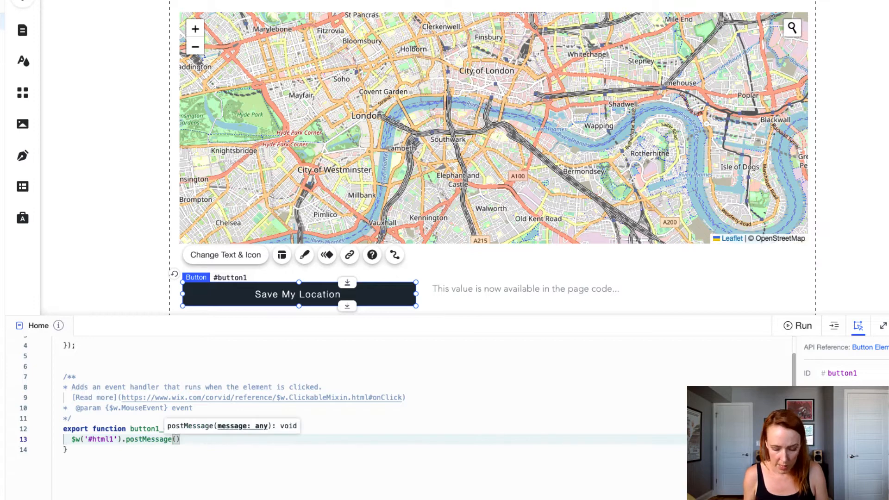
type("{}")
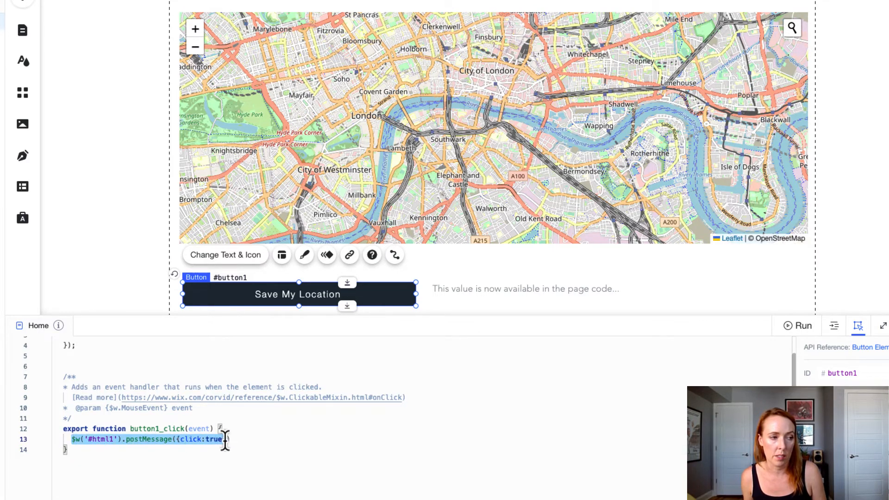
type("})")
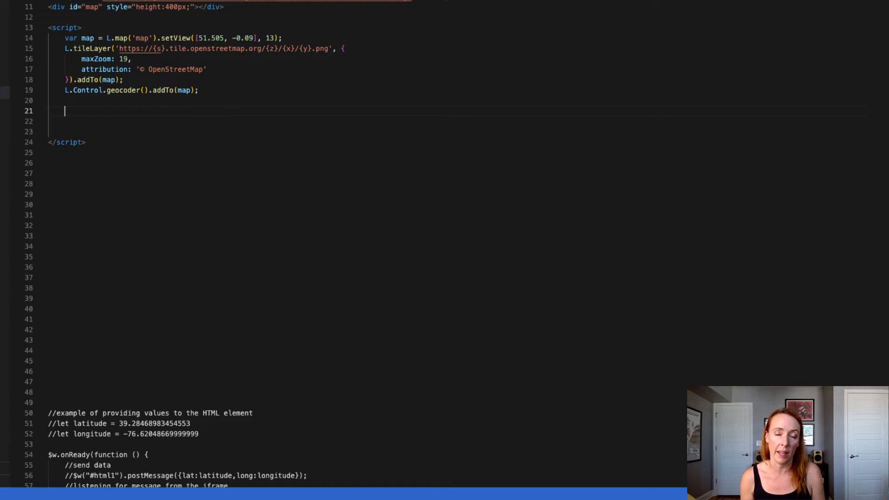
Add a window.onmessage function checking whether event.data.click === true
type("window.onmessage")
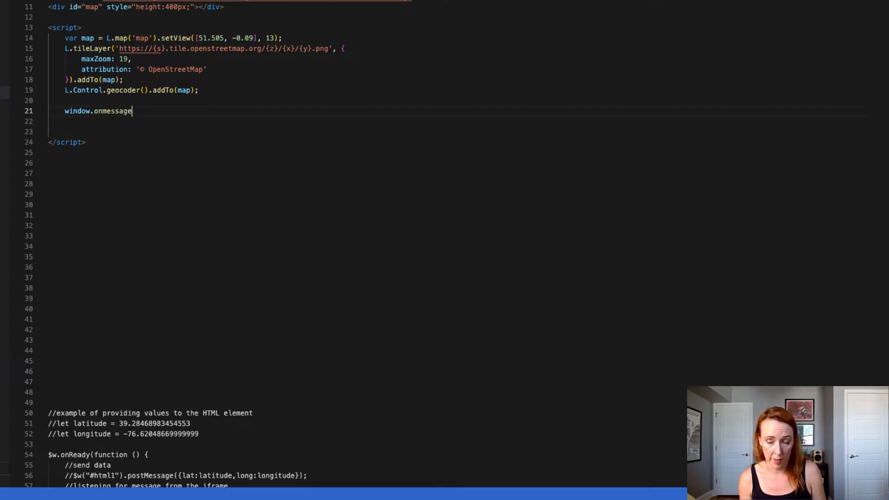
type("= function")
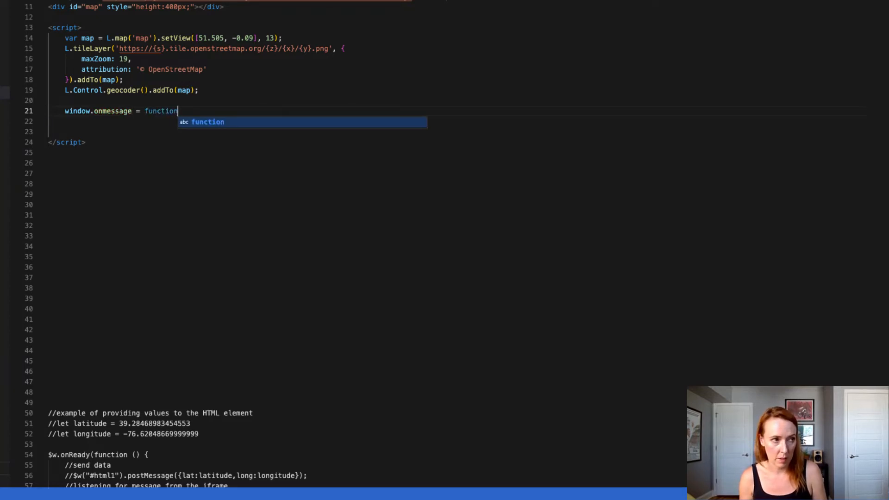
type("(event){")
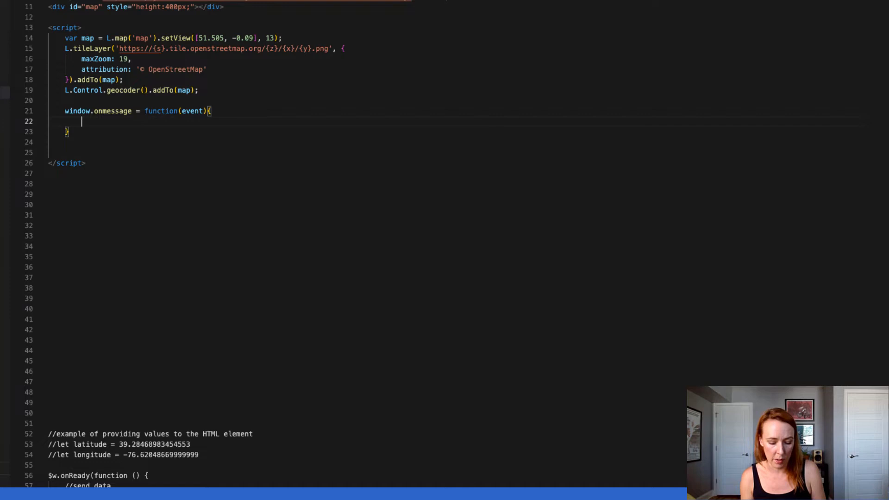
type("if()")
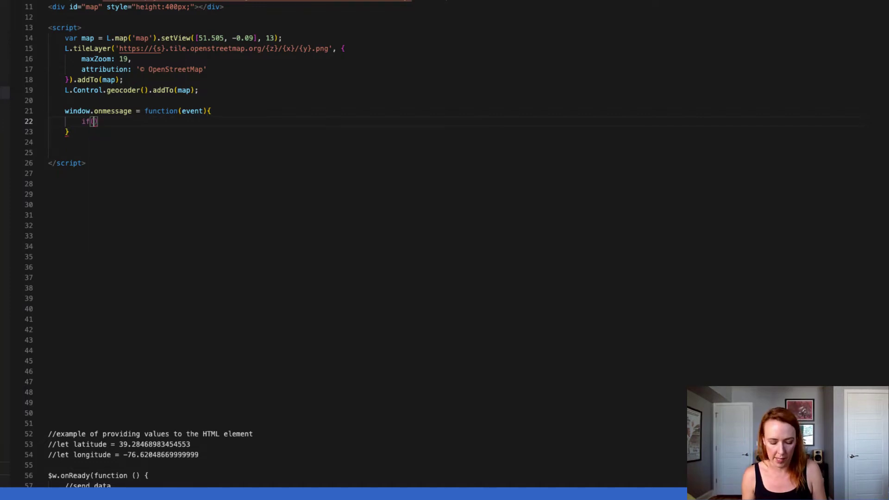
type("event.data")
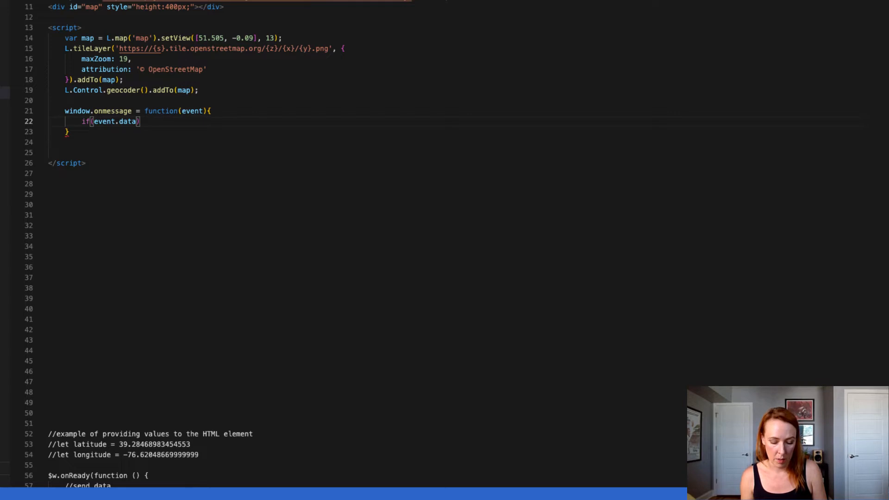
type(".click")
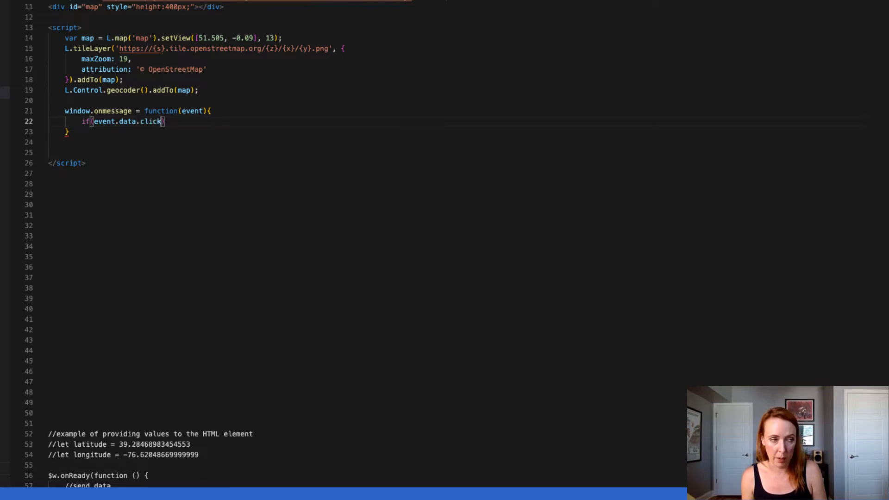
type("=== true")
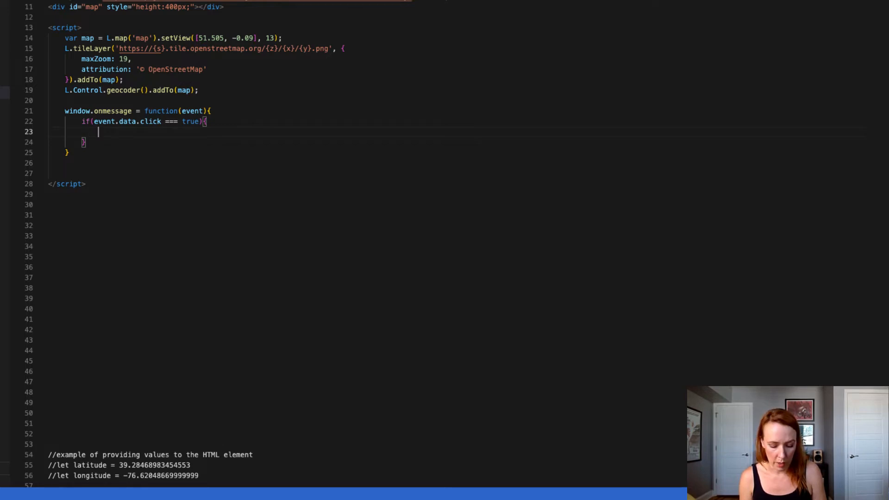
Post map.getCenter() back to the parent Wix site, then select all the script
type("window.")
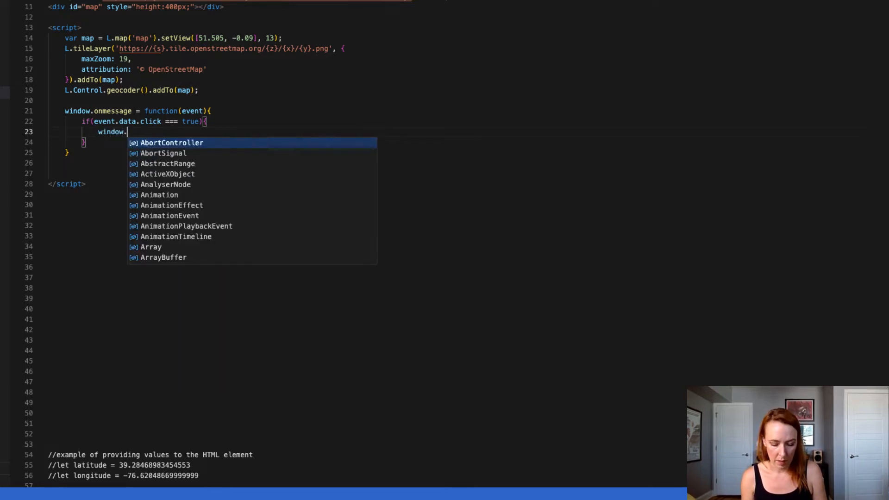
type("parent")
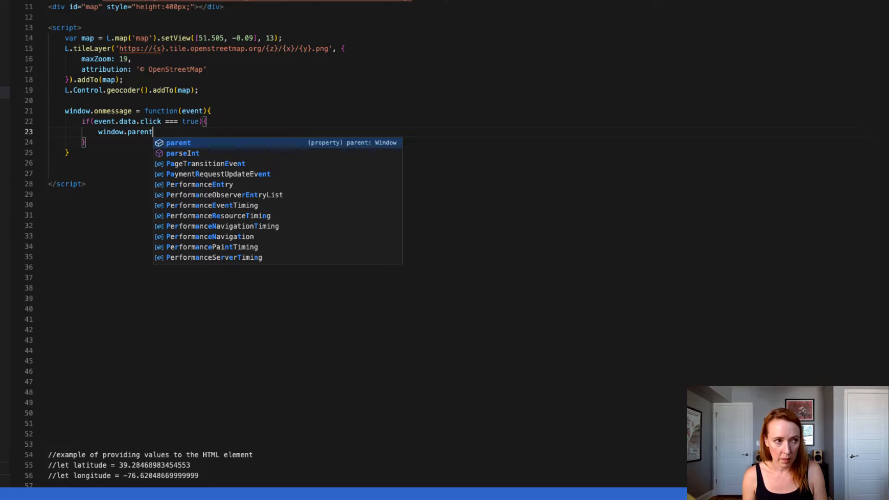
type(".postMessage")
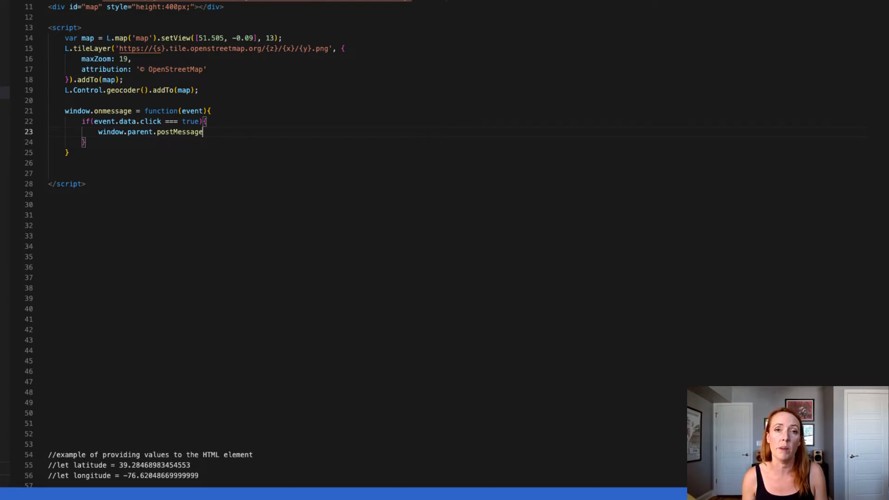
type("(")
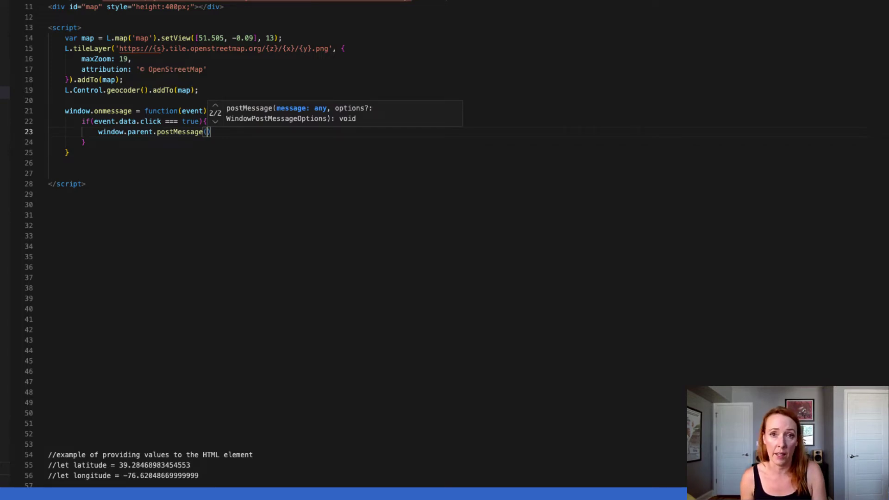
type("map")
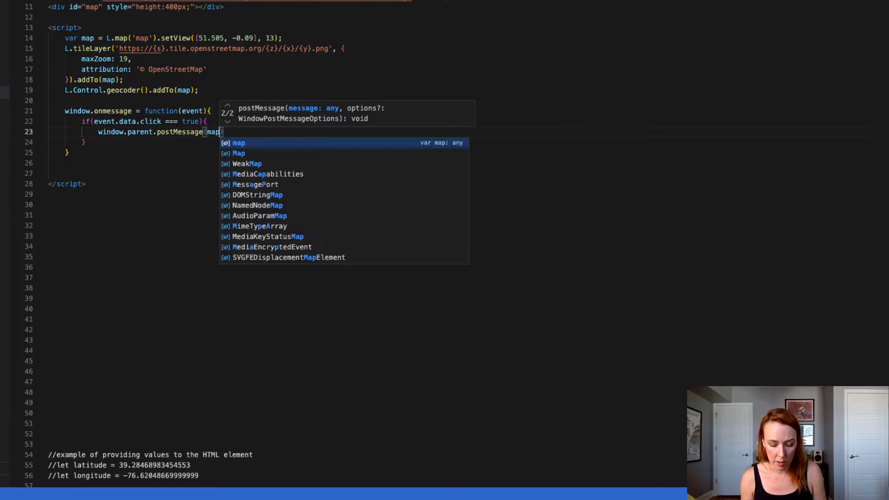
type(".getCenter(")
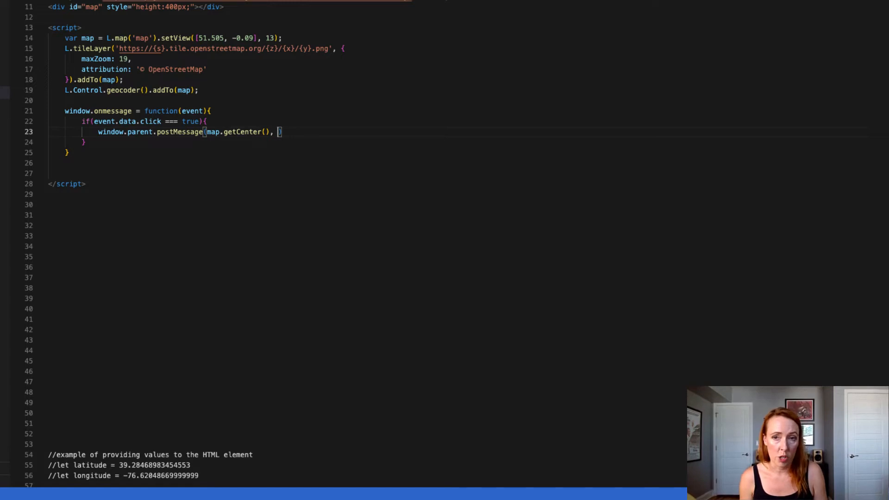
mouse_move(879, 258)
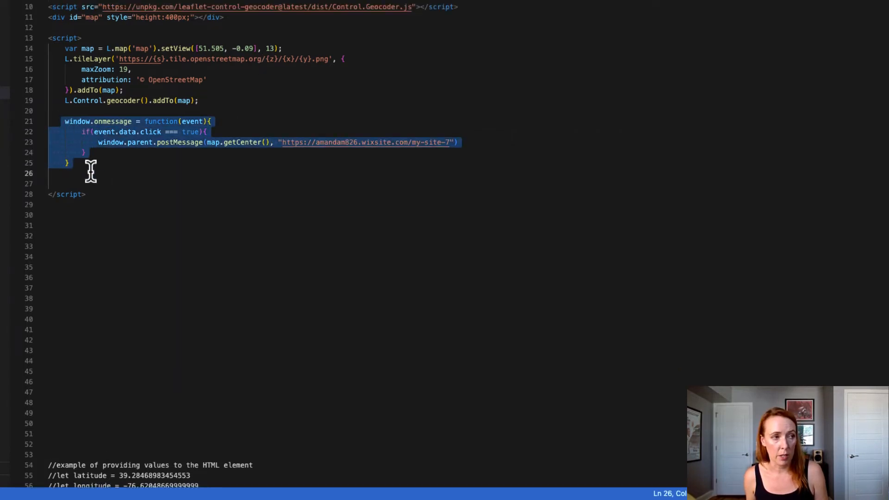
left_click(79, 235)
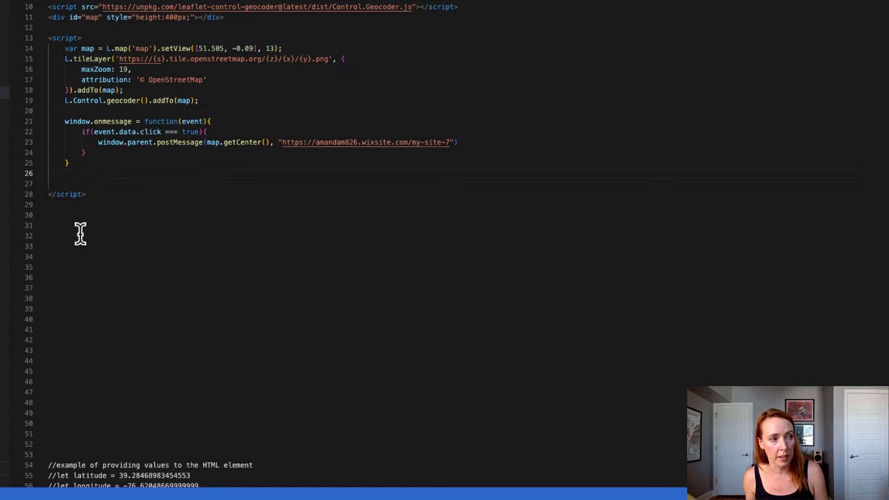
key("ctrl+a")
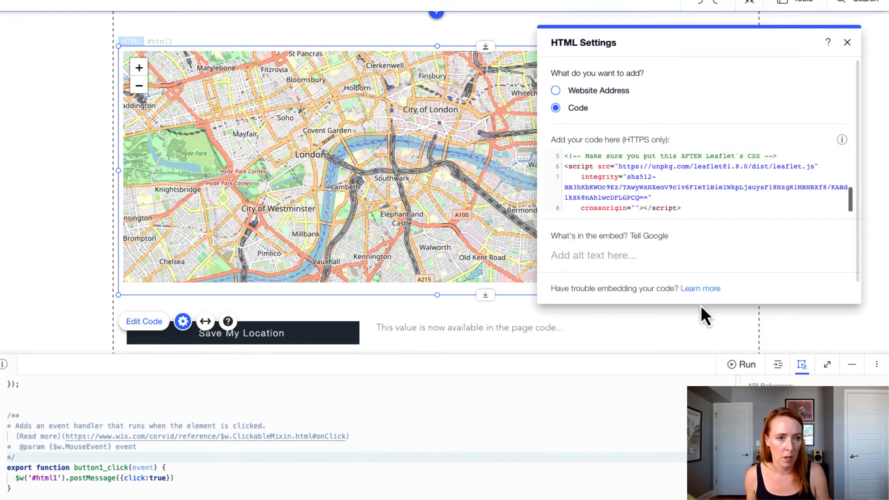
Close the HTML Settings panel after viewing the map's embed code
left_click(846, 42)
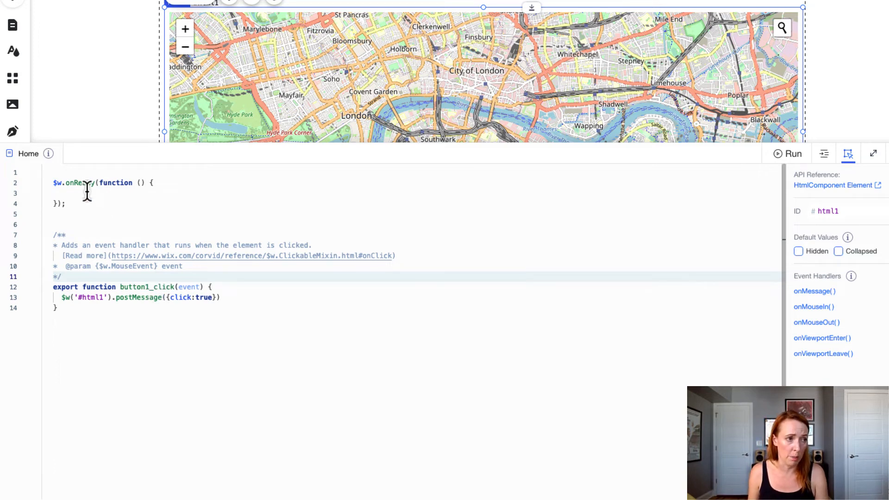
Add an html1 onMessage handler storing event data in receivedData
type("$w")
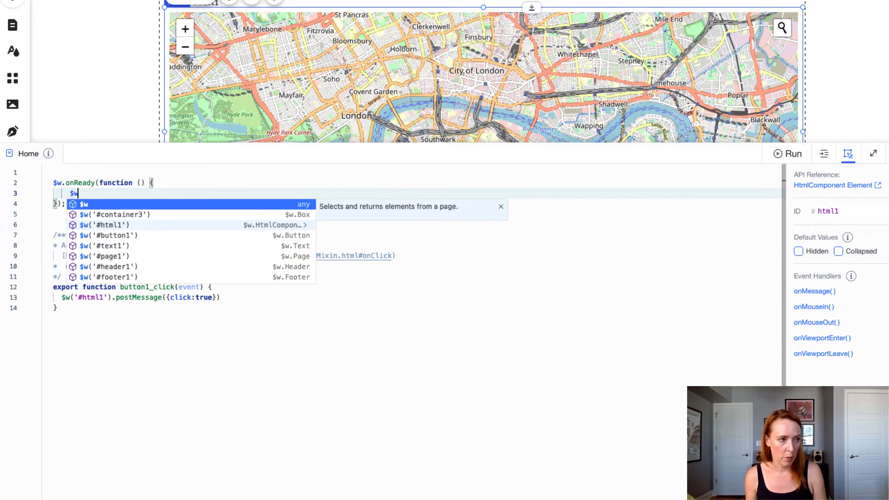
left_click(104, 225)
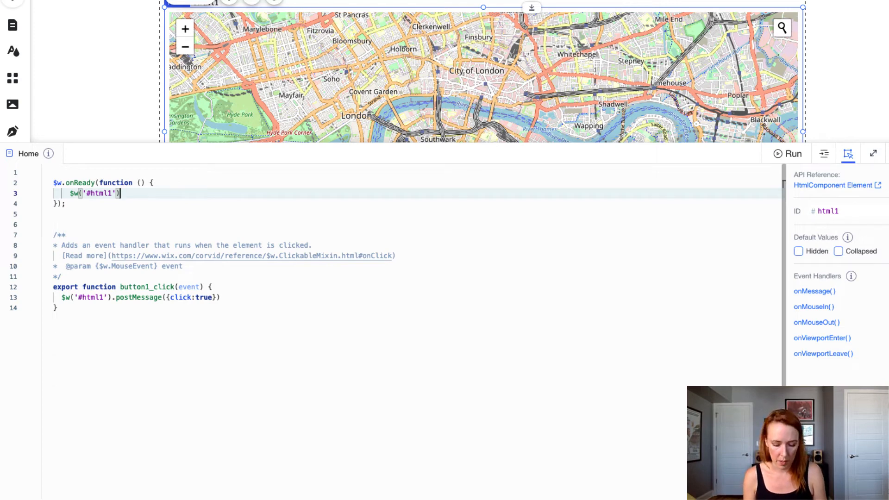
type(".onMessage")
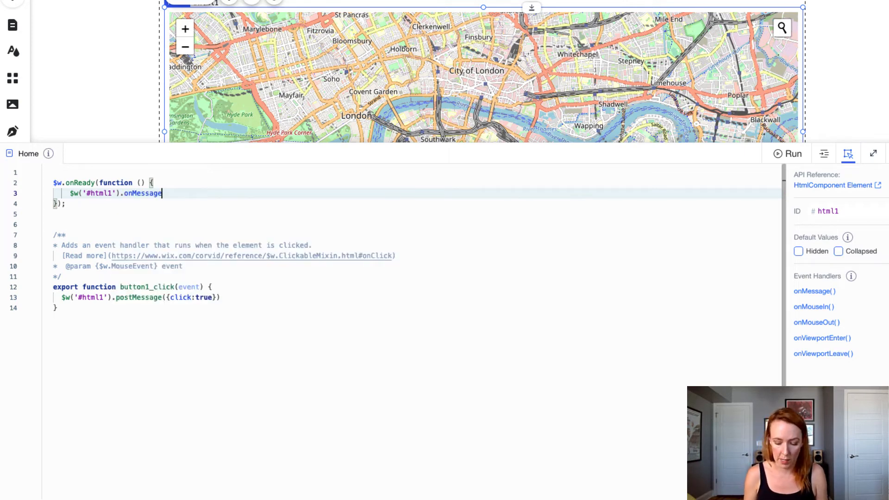
type("()")
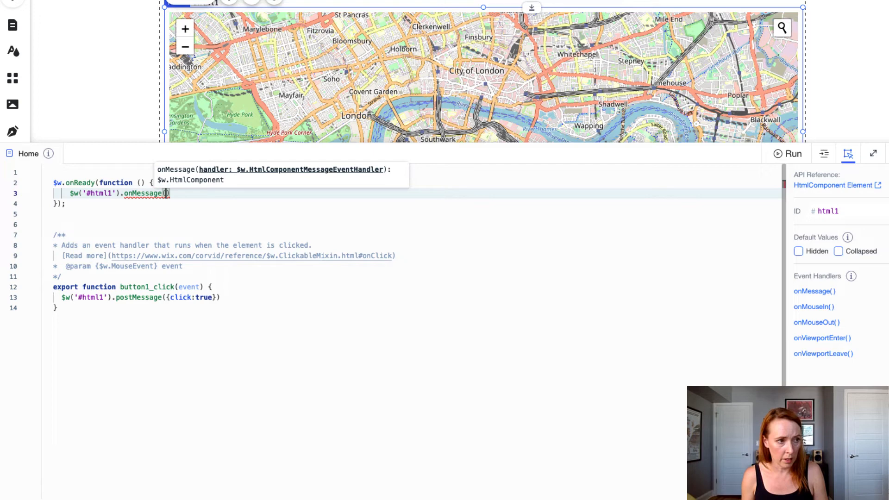
type("event")
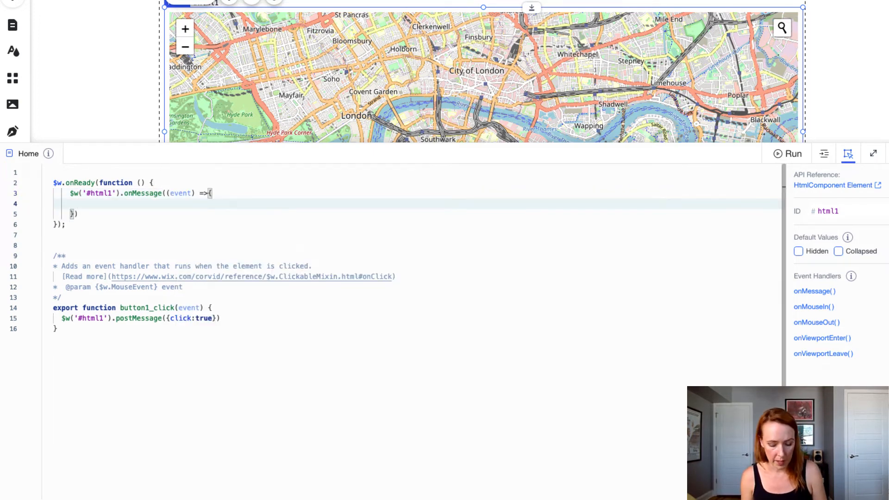
type("let receivedData =")
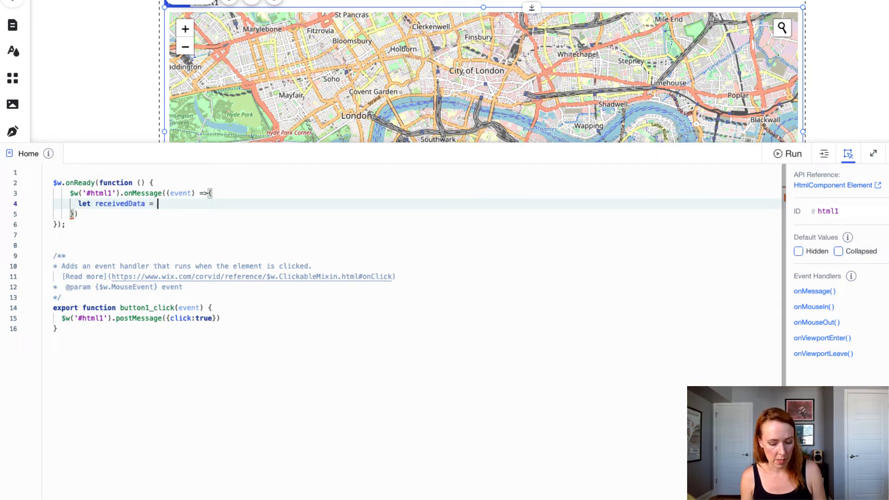
type("event.data")
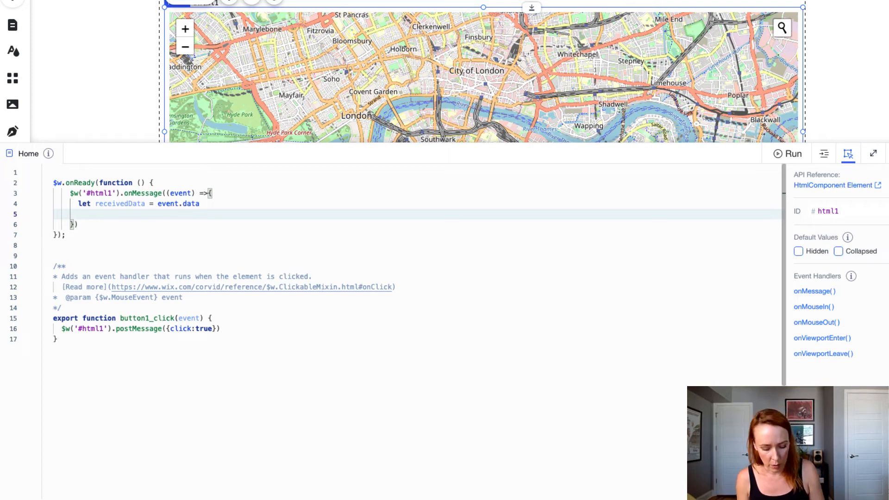
Set text1's text to a template sentence showing receivedData's latitude and longitude
type("$w('#text1')")
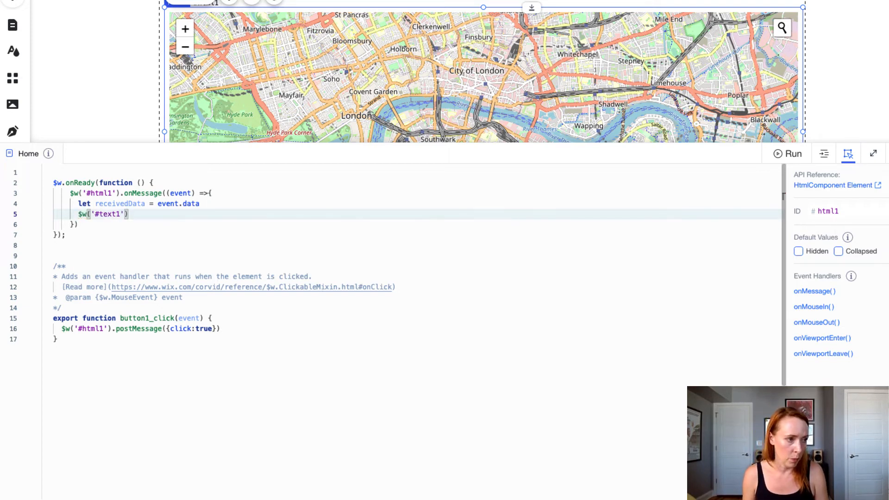
type(".text =")
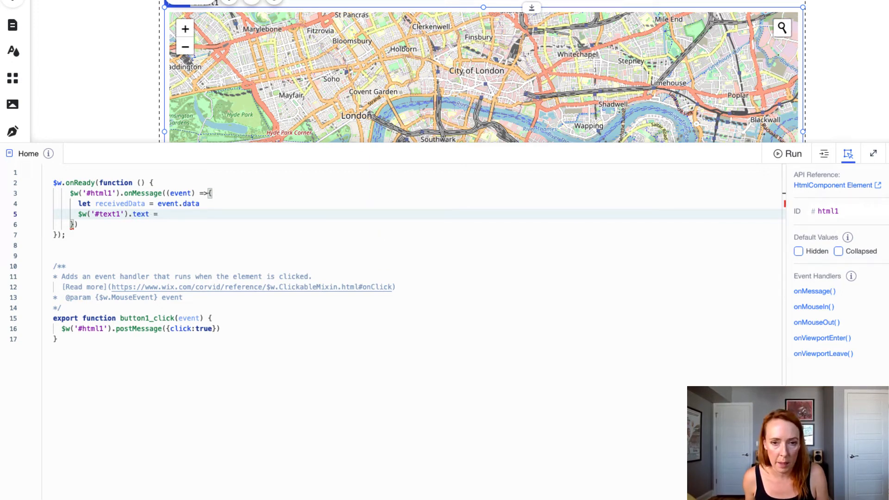
type("`This data came from the HTML element and is now available in your page code! Latitude: ${receivedData.lat} Longitude: ${receivedData.lng}`")
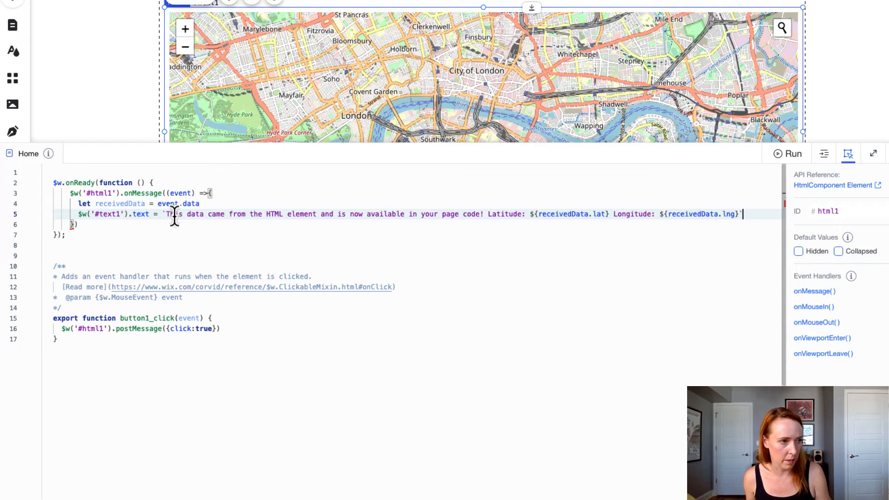
type("$w('#text1').")
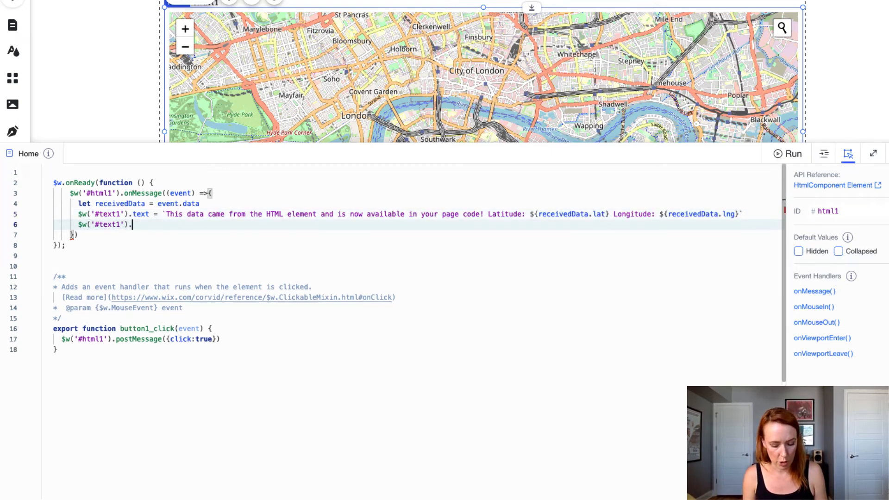
left_click(793, 154)
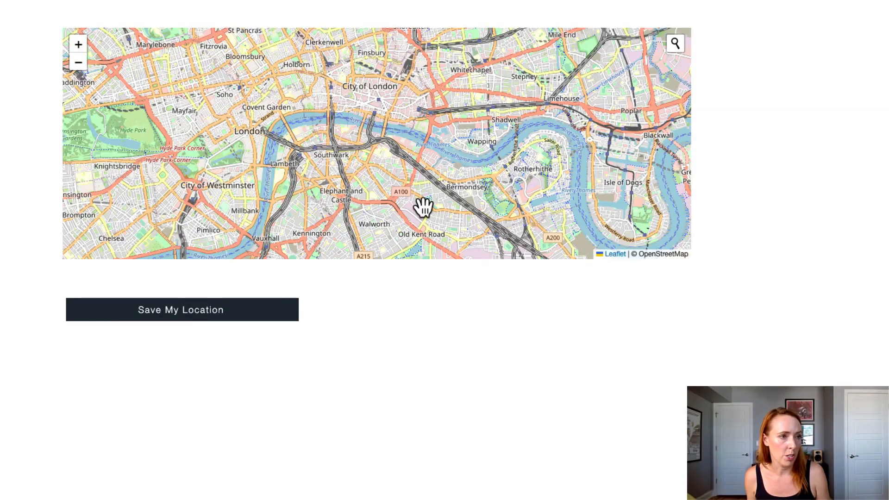
Search the map for Baltimore, pick Maryland, and save the location to show its coordinates
left_click(674, 43)
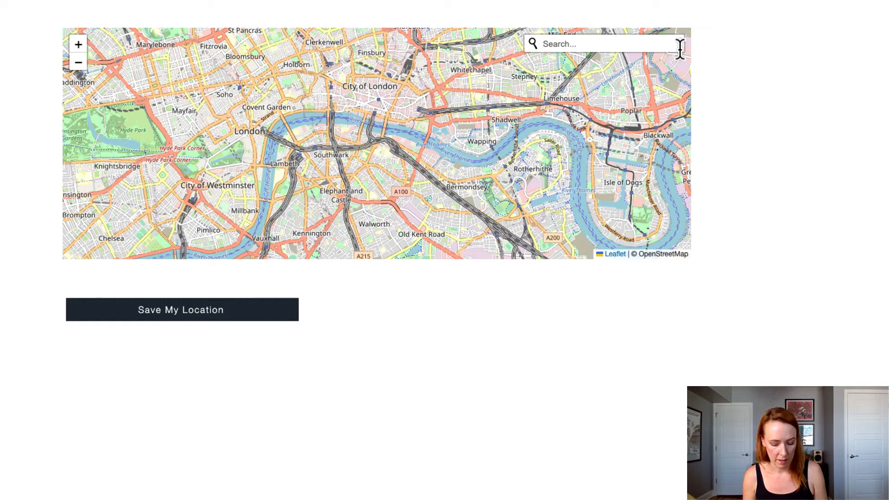
type("balt")
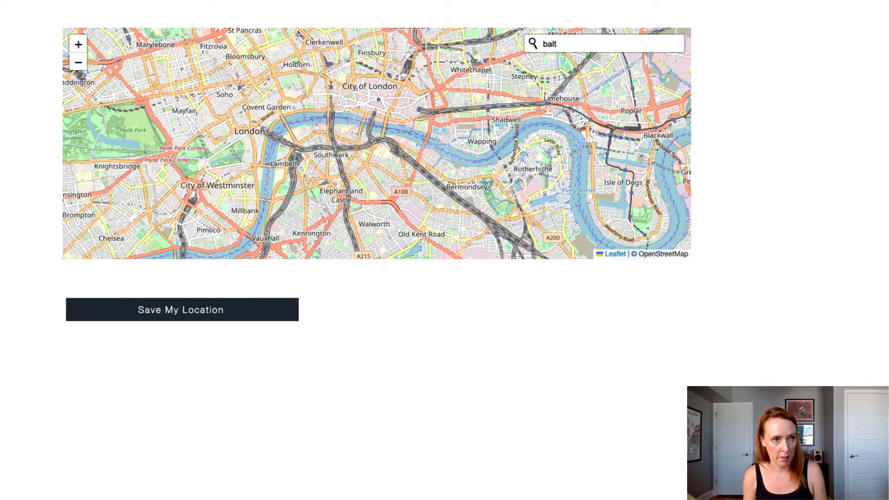
type("imore")
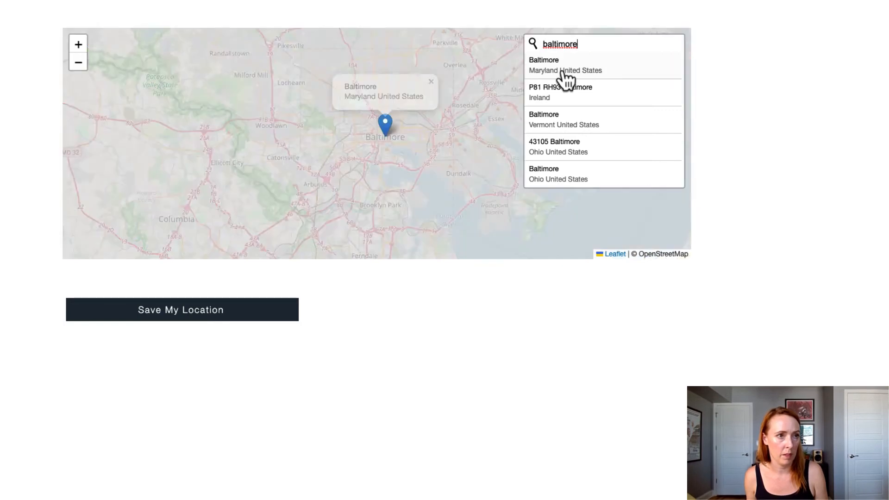
left_click(565, 64)
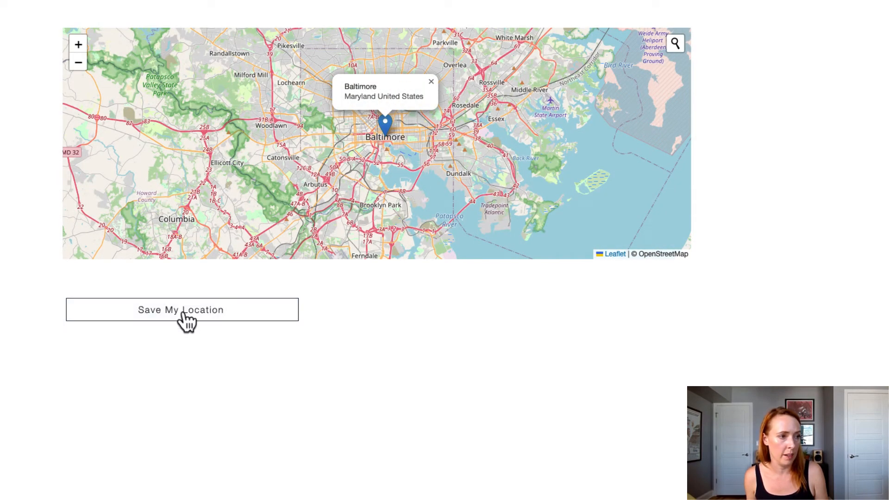
left_click(181, 310)
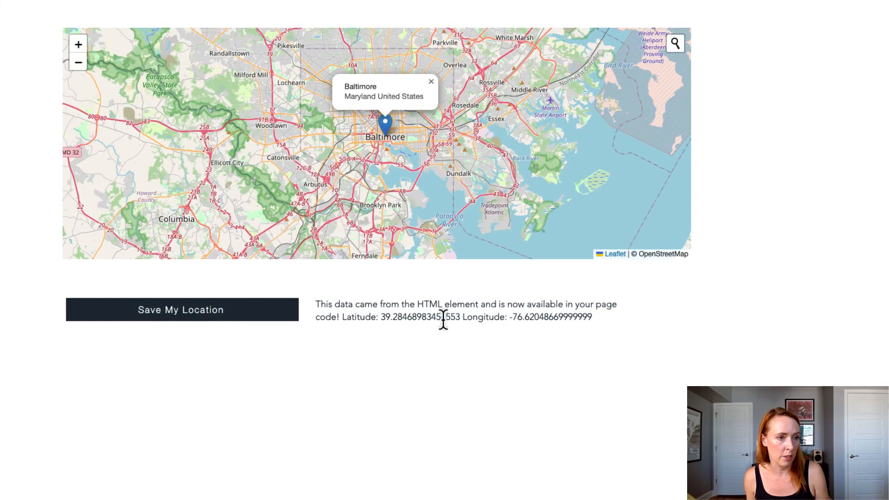
mouse_move(374, 323)
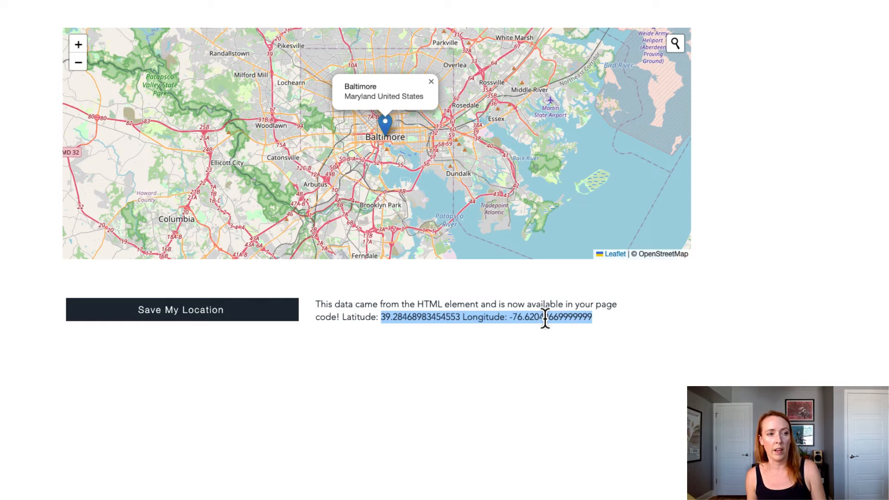
mouse_move(525, 328)
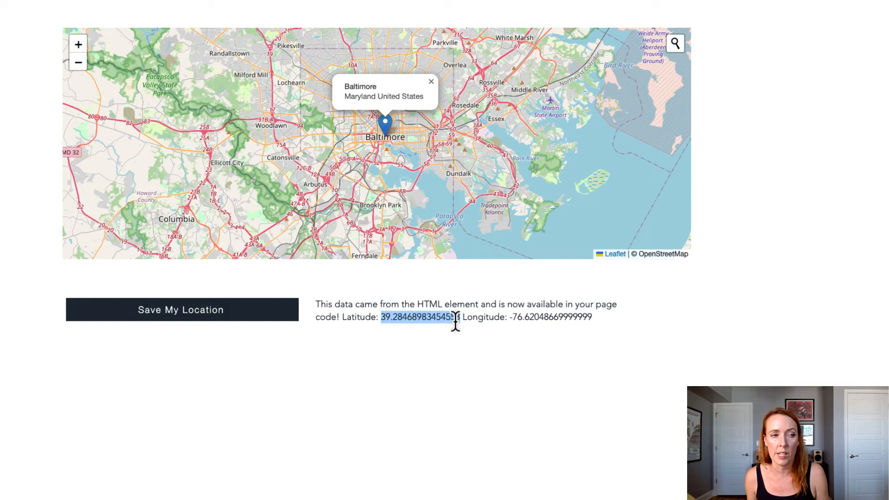
mouse_move(457, 334)
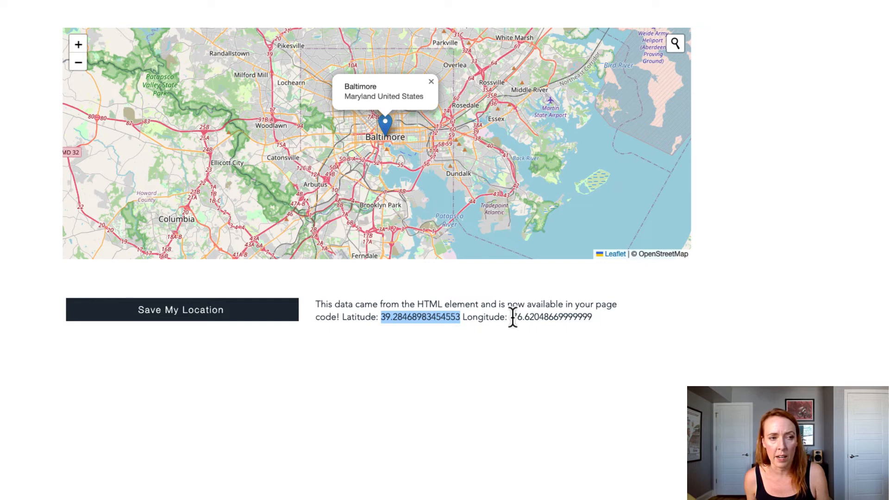
mouse_move(566, 341)
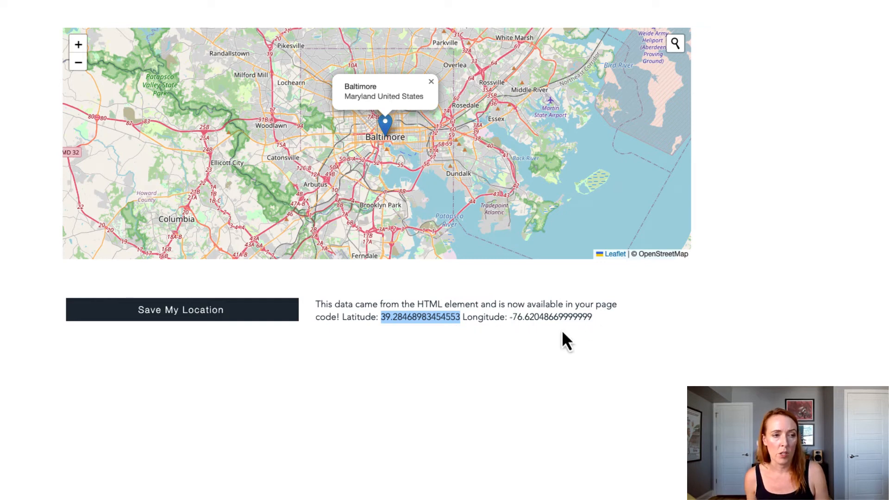
mouse_move(425, 334)
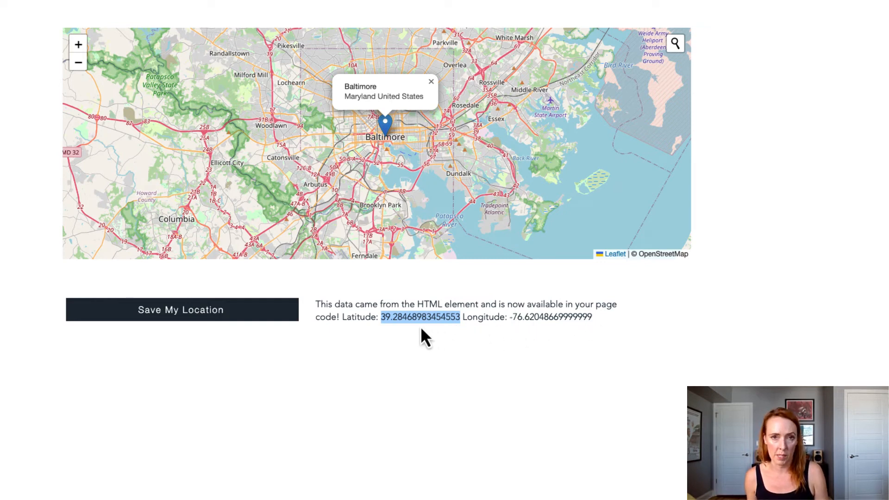
mouse_move(398, 324)
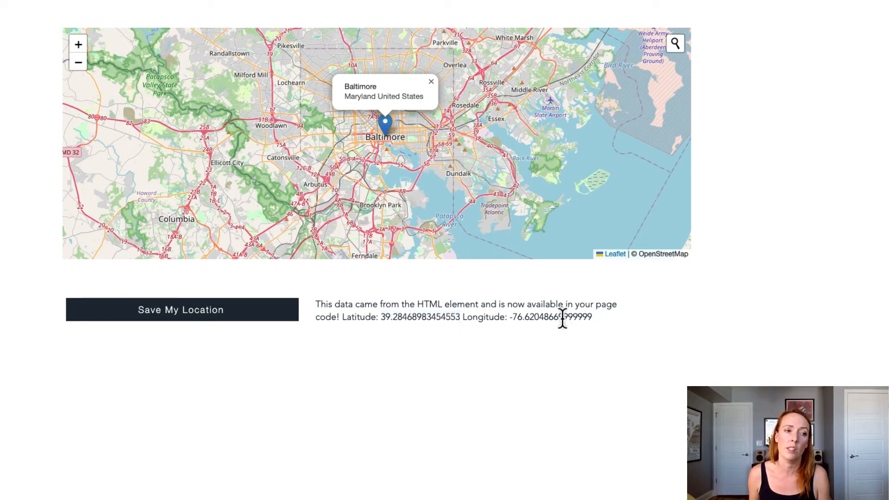
mouse_move(532, 343)
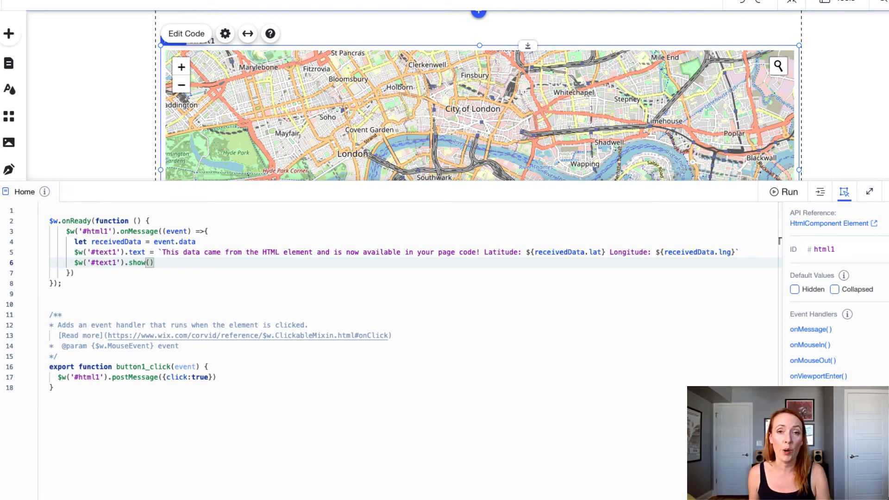
mouse_move(91, 210)
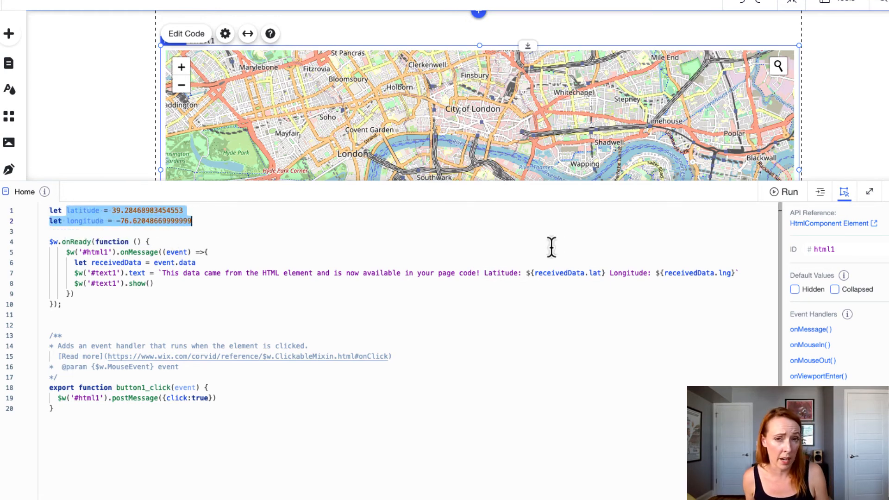
mouse_move(265, 251)
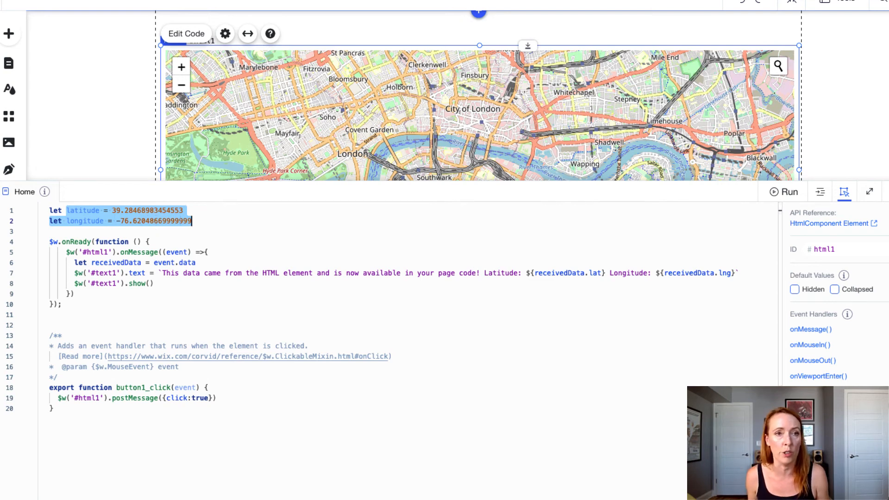
In onReady, post Baltimore's latitude and longitude to html1 via $w('#html1').postMessage({lat, long})
key("enter")
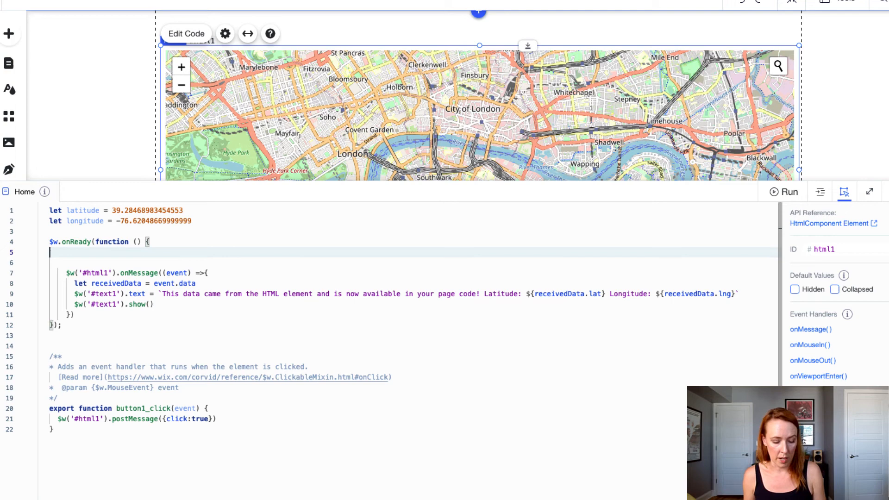
type("$w('#html1')")
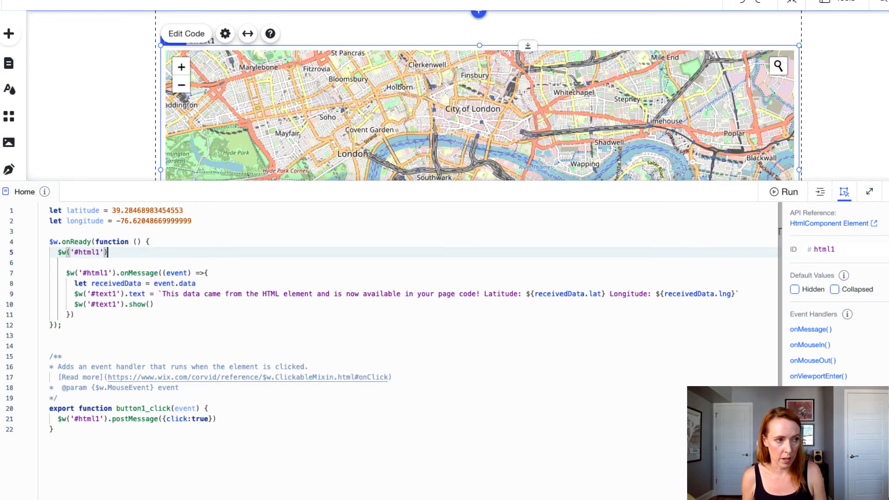
type(".postMessage({")
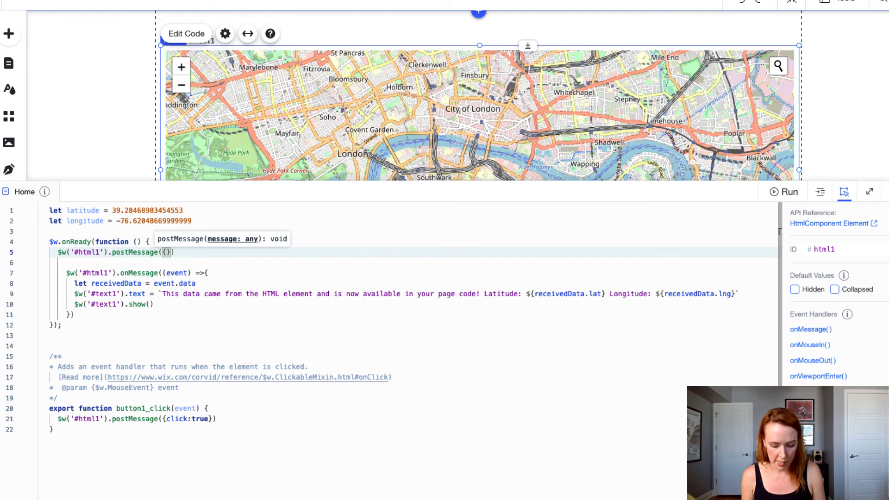
type("lat:latitude, long")
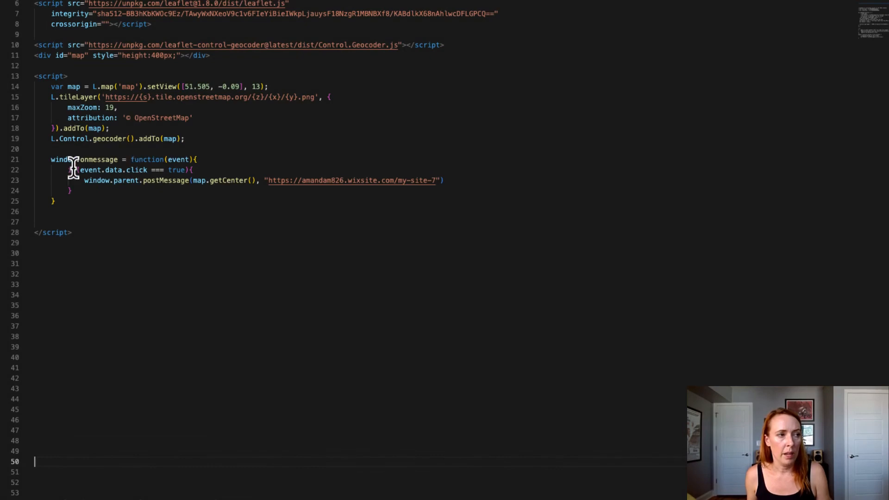
mouse_move(180, 159)
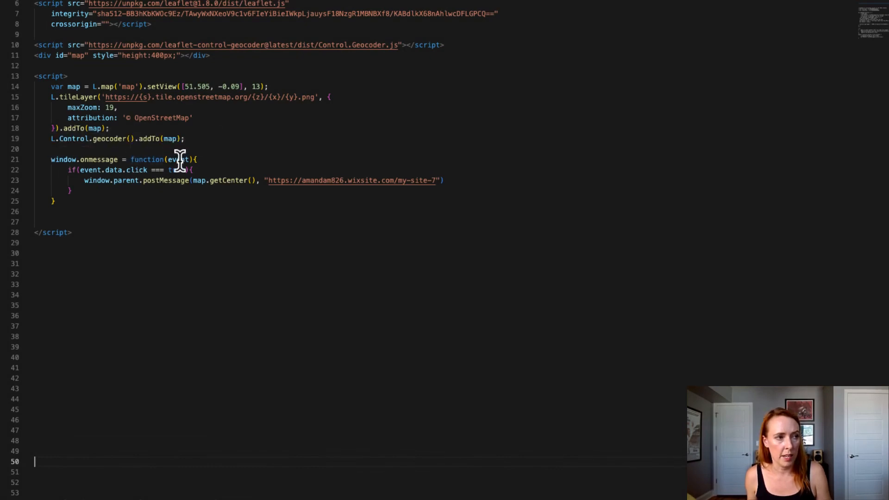
In window.onmessage, check event.data.lat and long, then map.setView on those coordinates at zoom 13
type("if(")
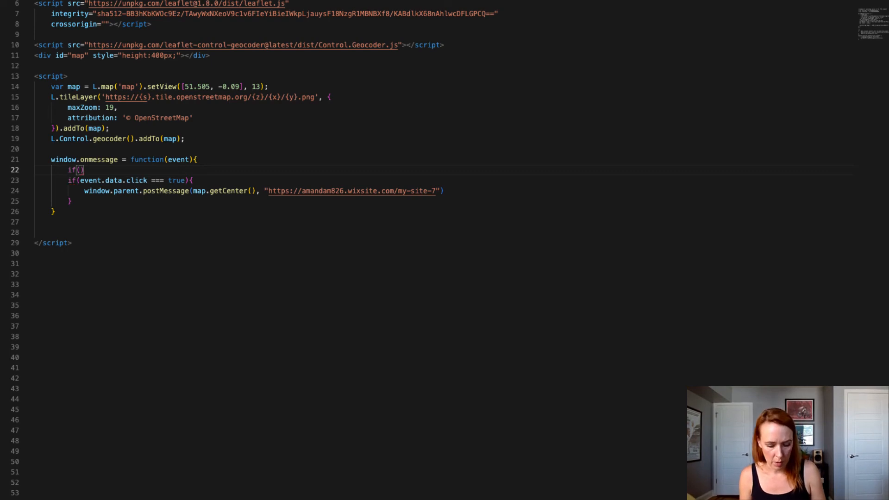
type("event.data.lat && event.data.long")
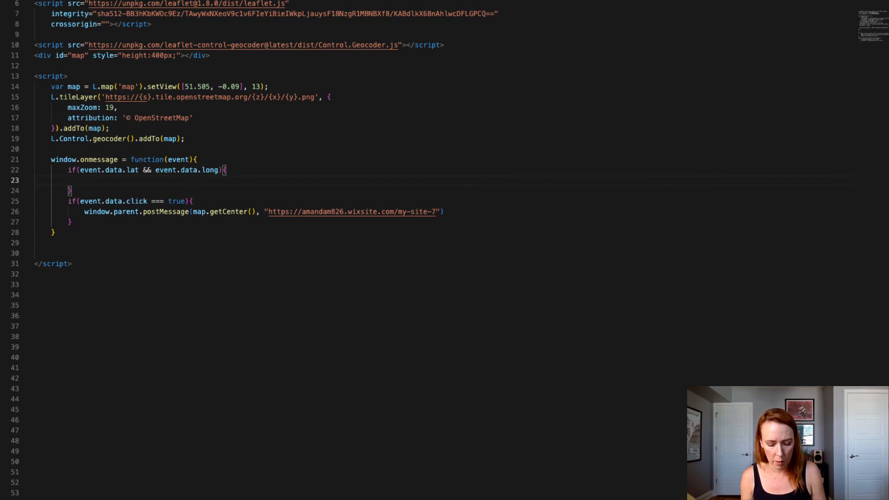
type("map.setVei")
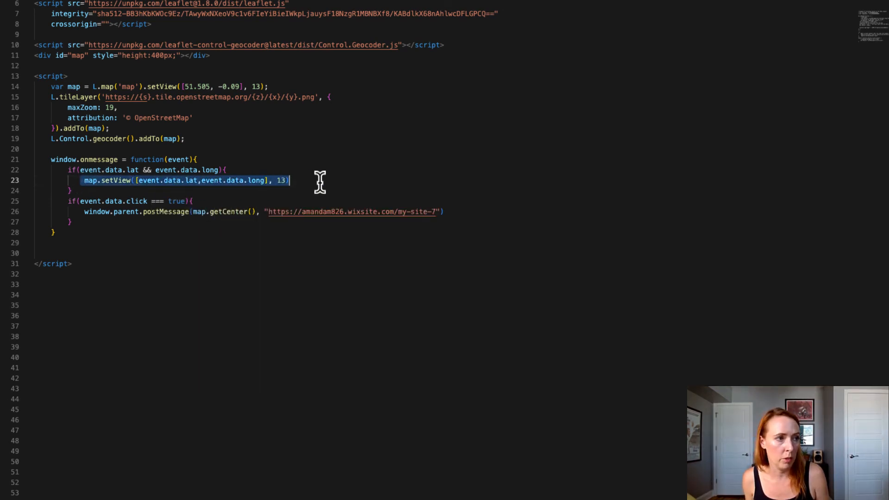
mouse_move(81, 188)
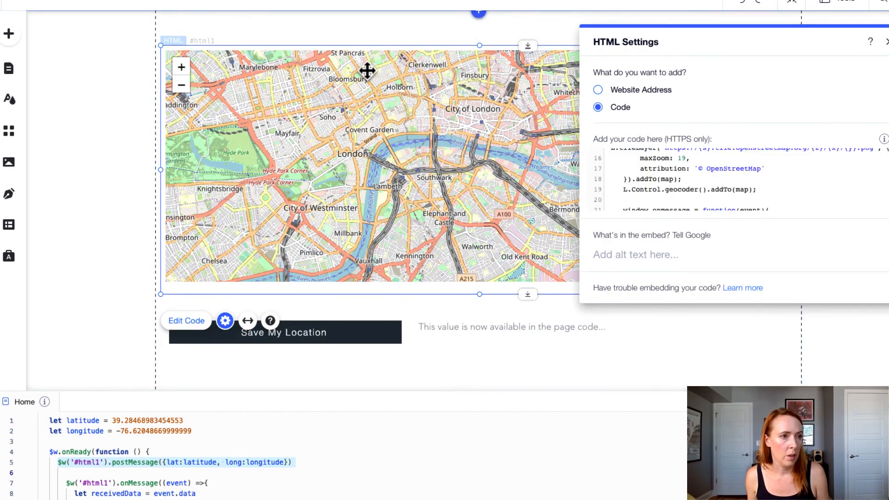
mouse_move(437, 105)
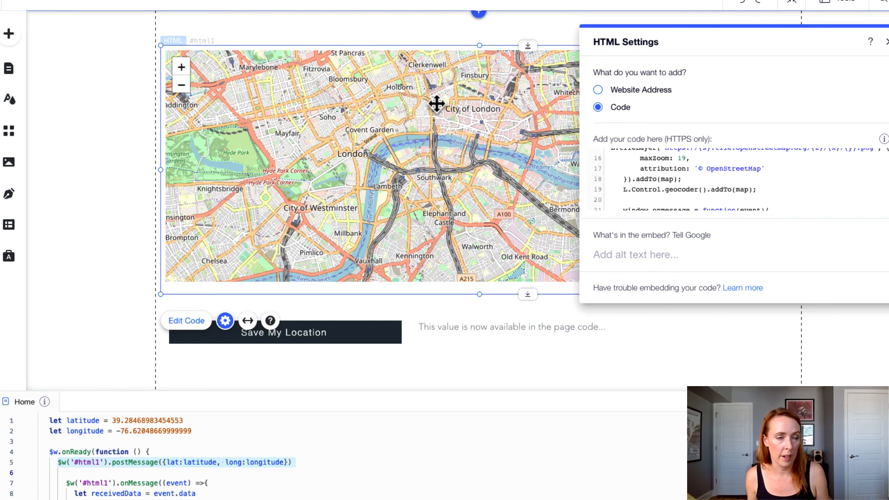
mouse_move(422, 403)
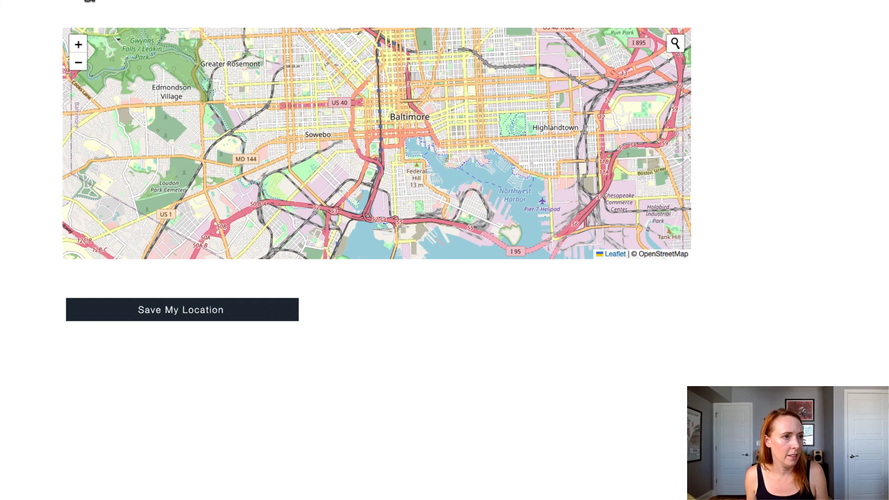
mouse_move(439, 104)
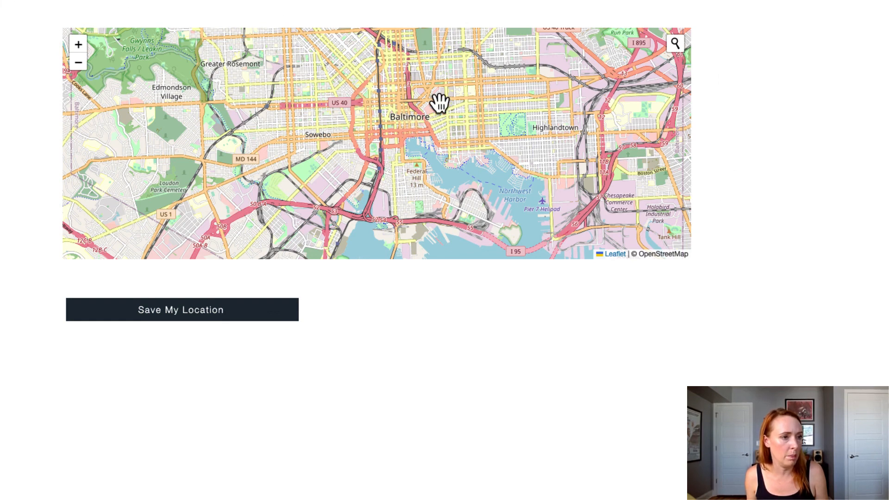